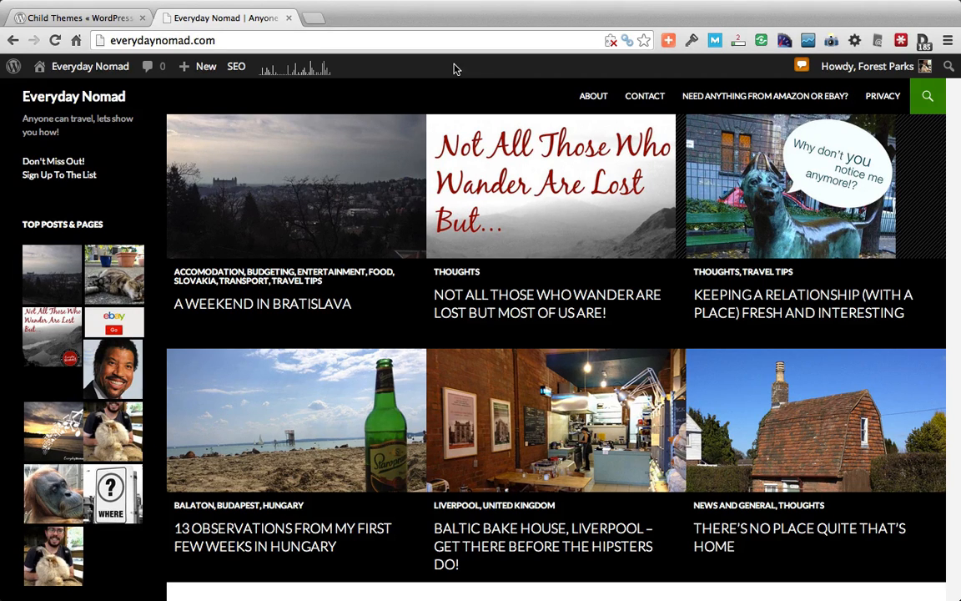
{"action": "mouse_move", "coordinate": [383, 384]}
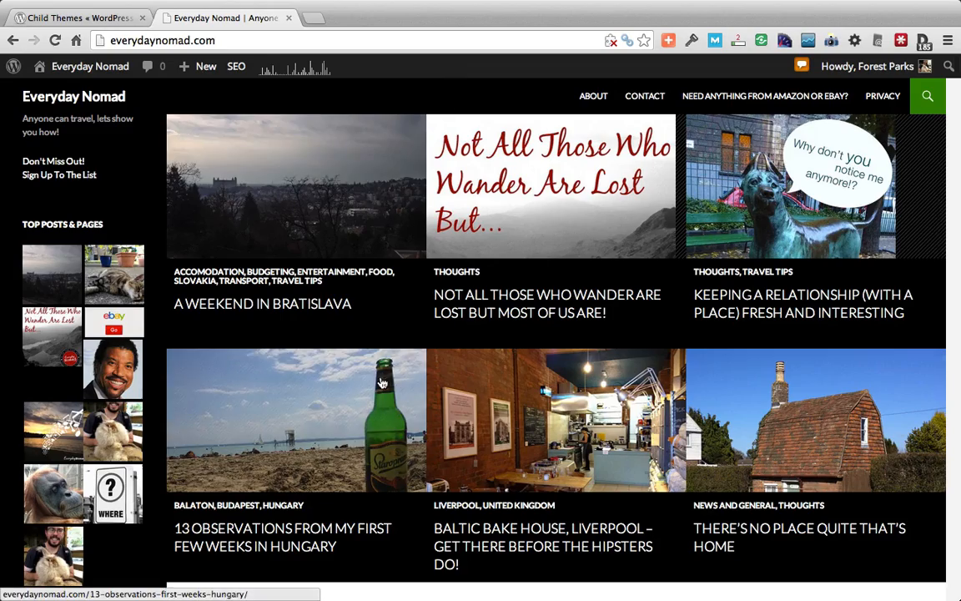
Browse the site's themes directory and select the twentyfourteen folder.
{"action": "scroll", "scroll_direction": "down", "scroll_amount": 3}
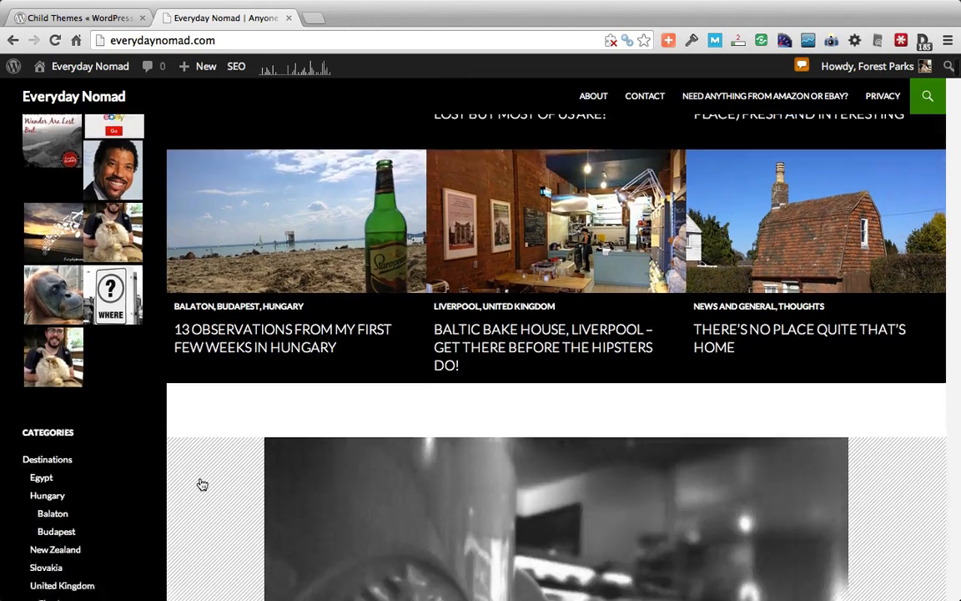
{"action": "scroll", "scroll_direction": "down", "scroll_amount": 3}
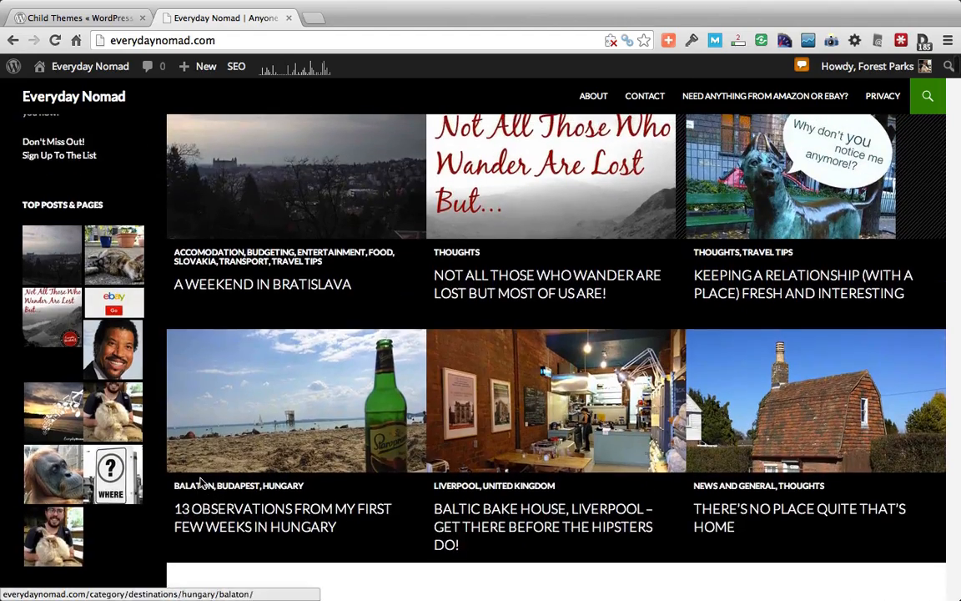
{"action": "mouse_move", "coordinate": [263, 284]}
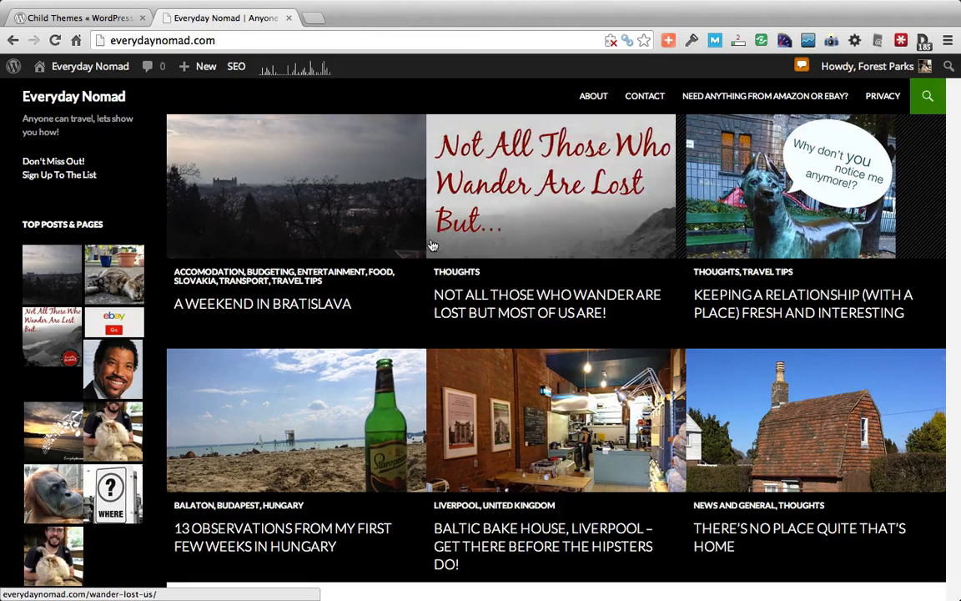
{"action": "mouse_move", "coordinate": [894, 210]}
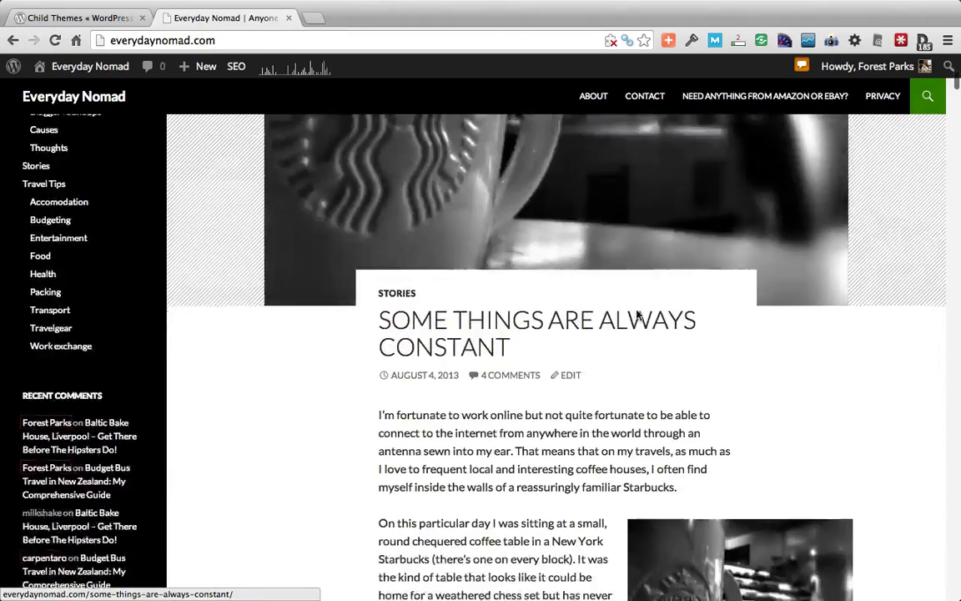
{"action": "scroll", "scroll_direction": "down", "scroll_amount": 3}
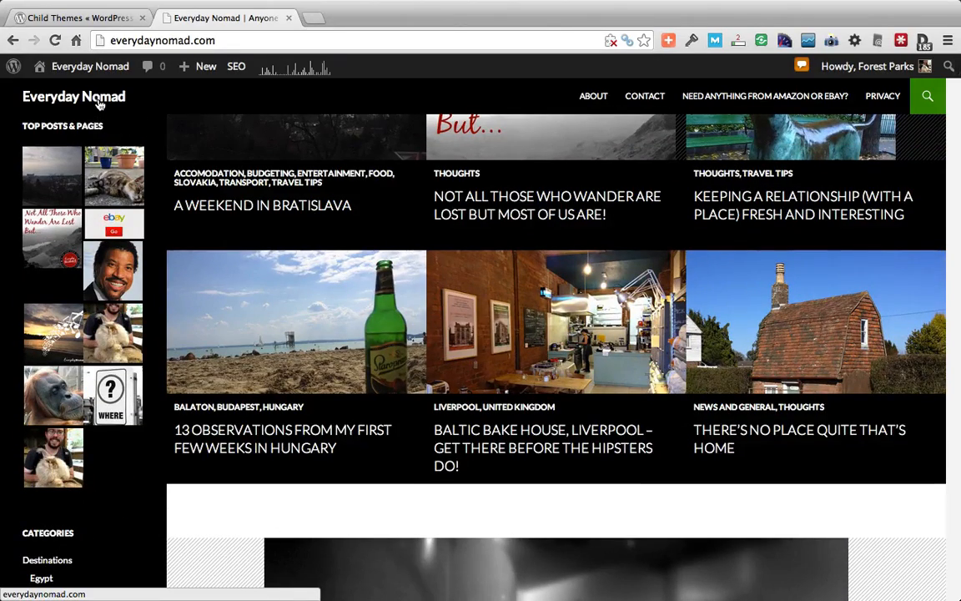
{"action": "scroll", "scroll_direction": "up", "scroll_amount": 3}
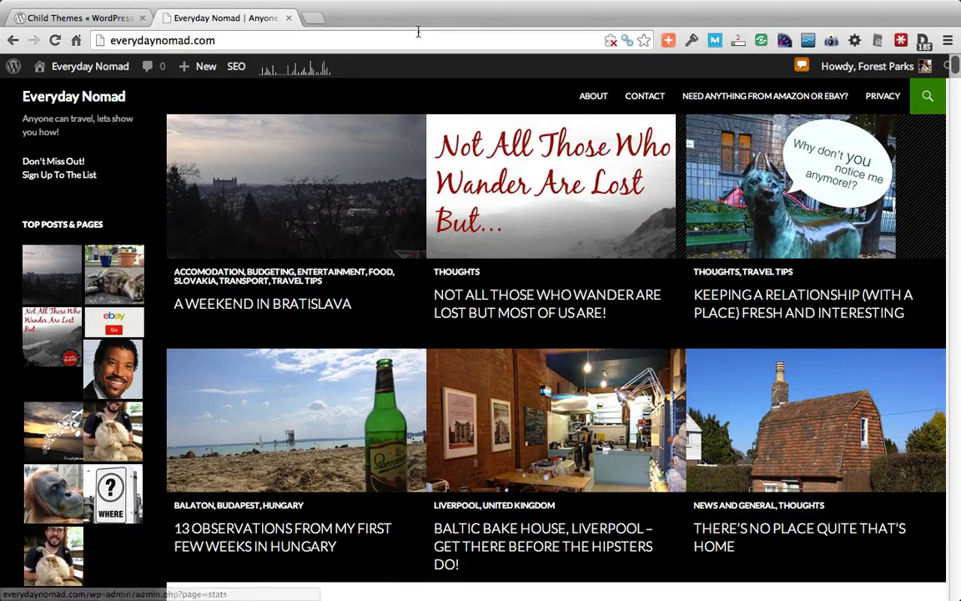
{"action": "mouse_move", "coordinate": [408, 319]}
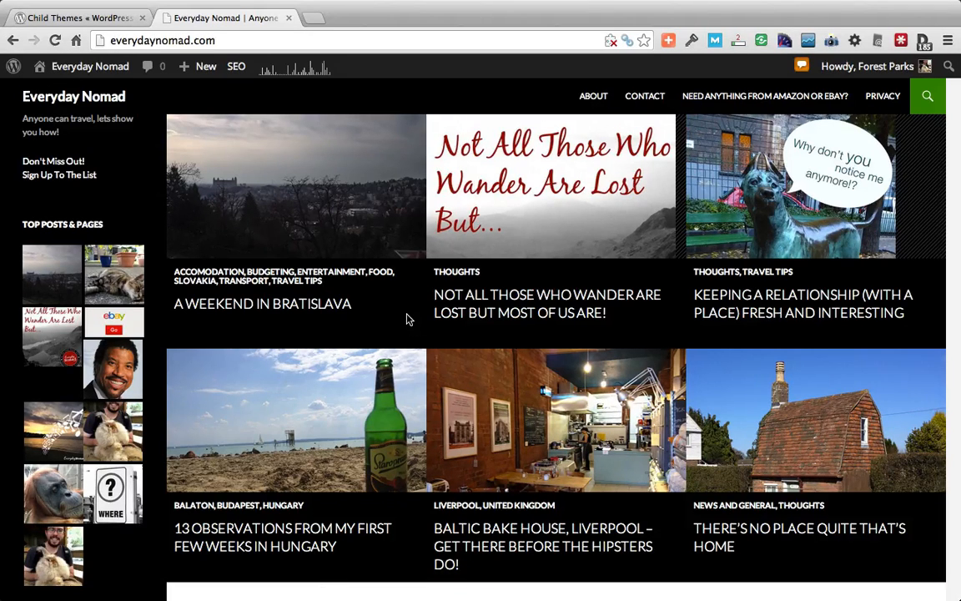
{"action": "mouse_move", "coordinate": [424, 304]}
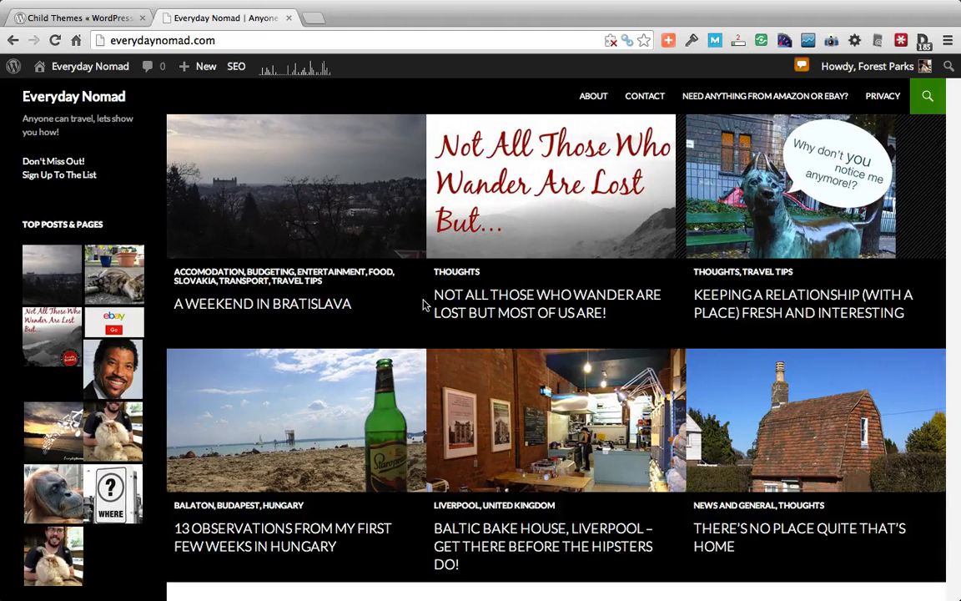
{"action": "mouse_move", "coordinate": [377, 303]}
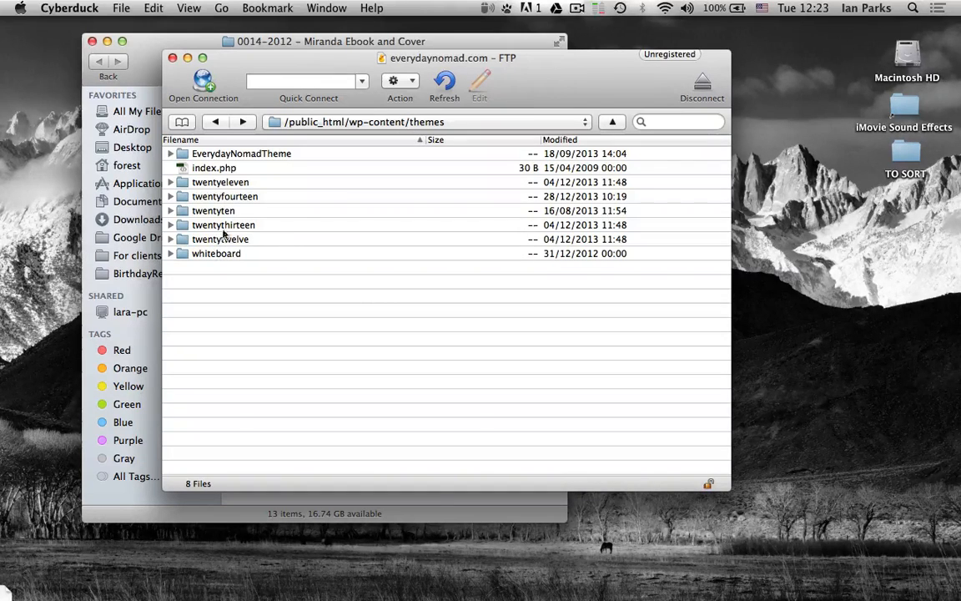
{"action": "left_click", "coordinate": [224, 196]}
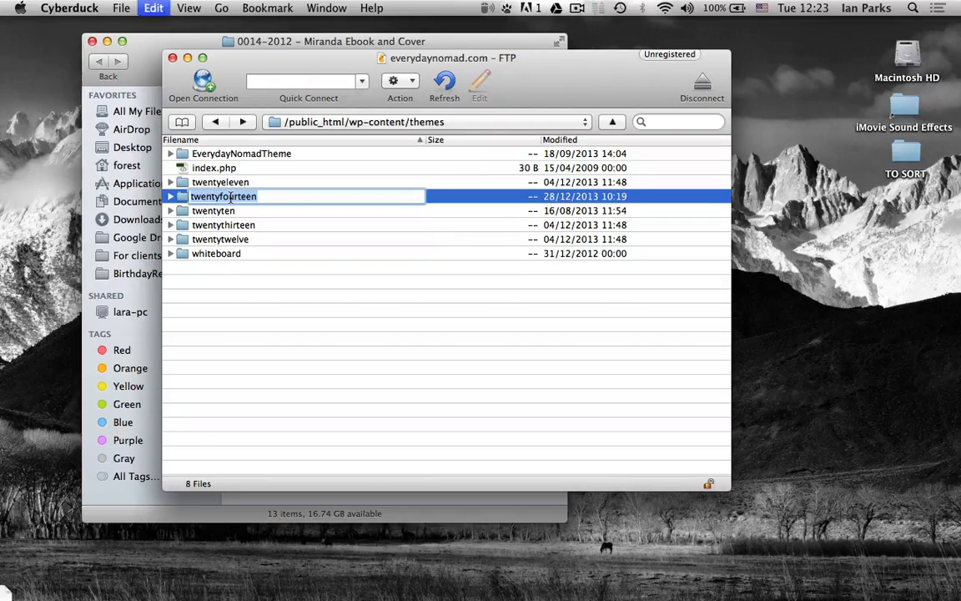
Create a new folder named twentyfourteen-CHILD and open it.
{"action": "right_click", "coordinate": [223, 196]}
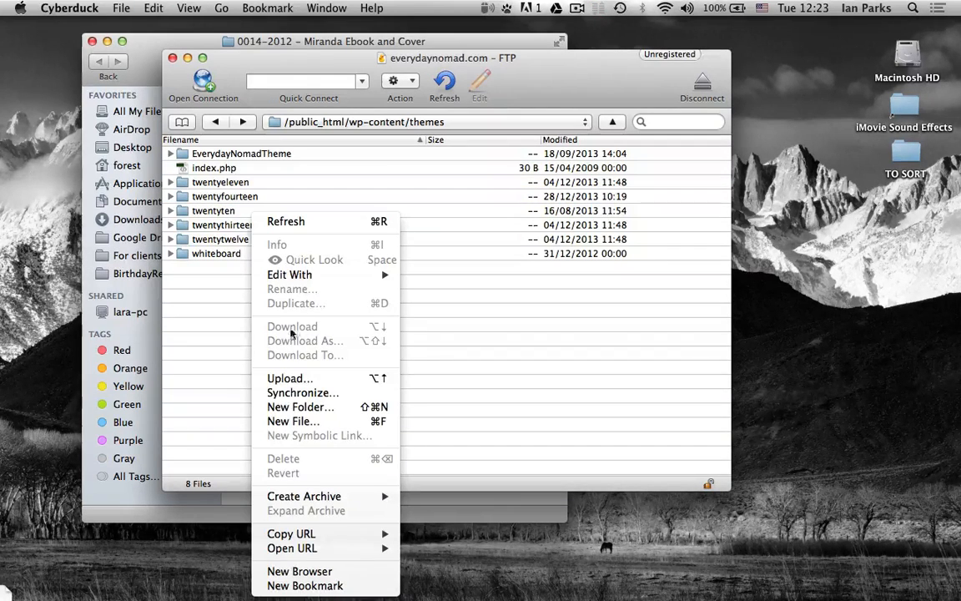
{"action": "left_click", "coordinate": [300, 406]}
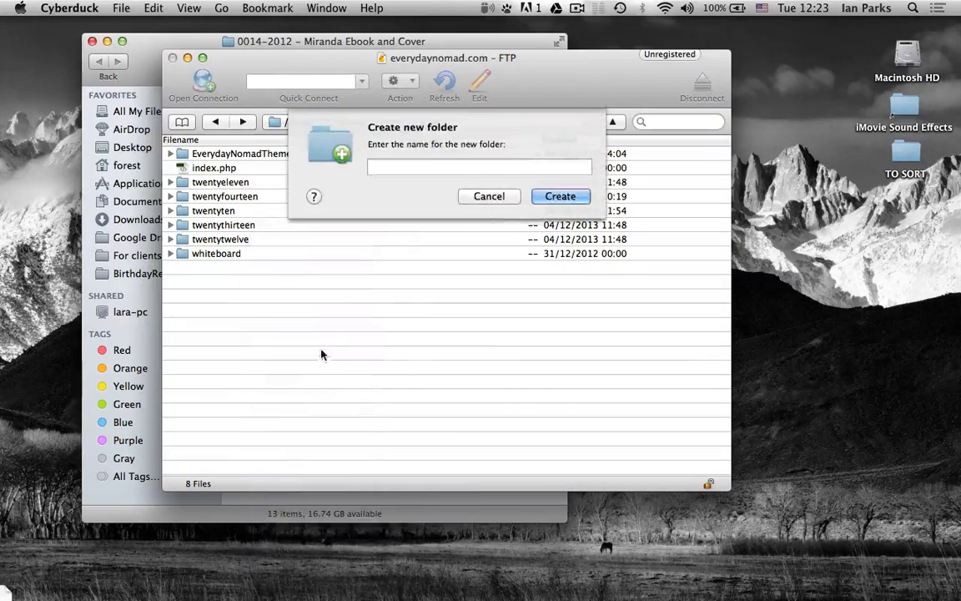
{"action": "type", "text": "twentyfourteen"}
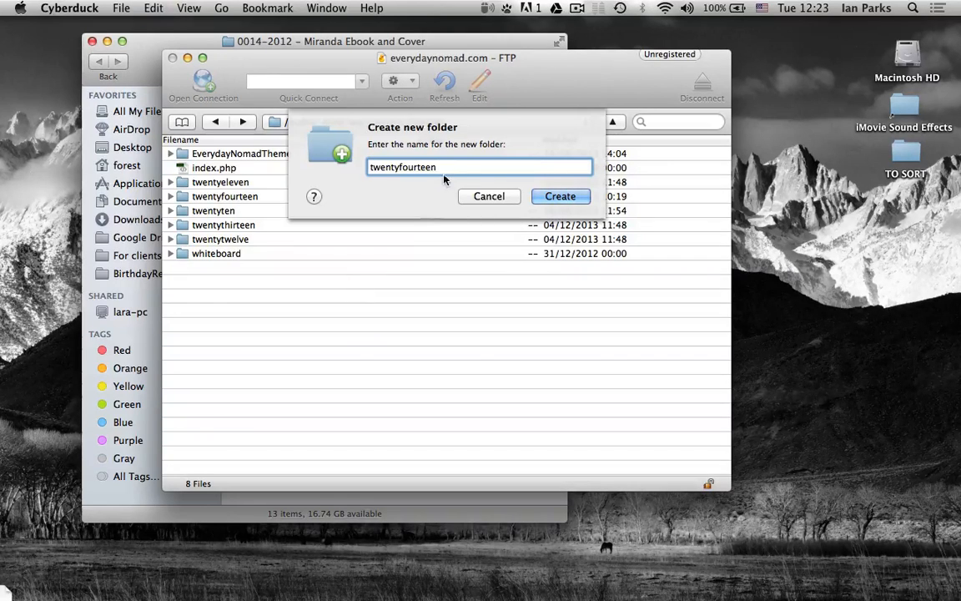
{"action": "type", "text": "CHILD"}
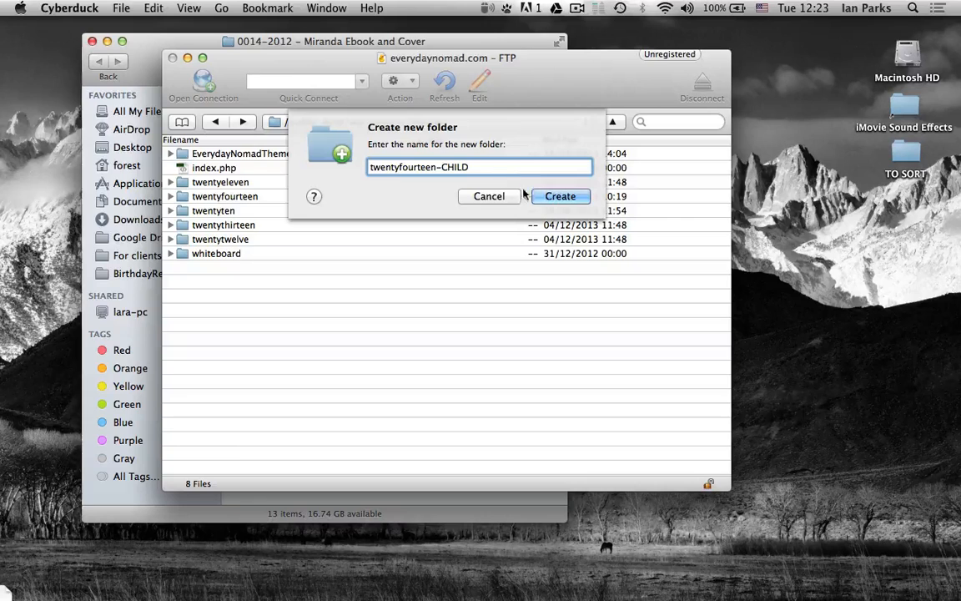
{"action": "left_click", "coordinate": [559, 196]}
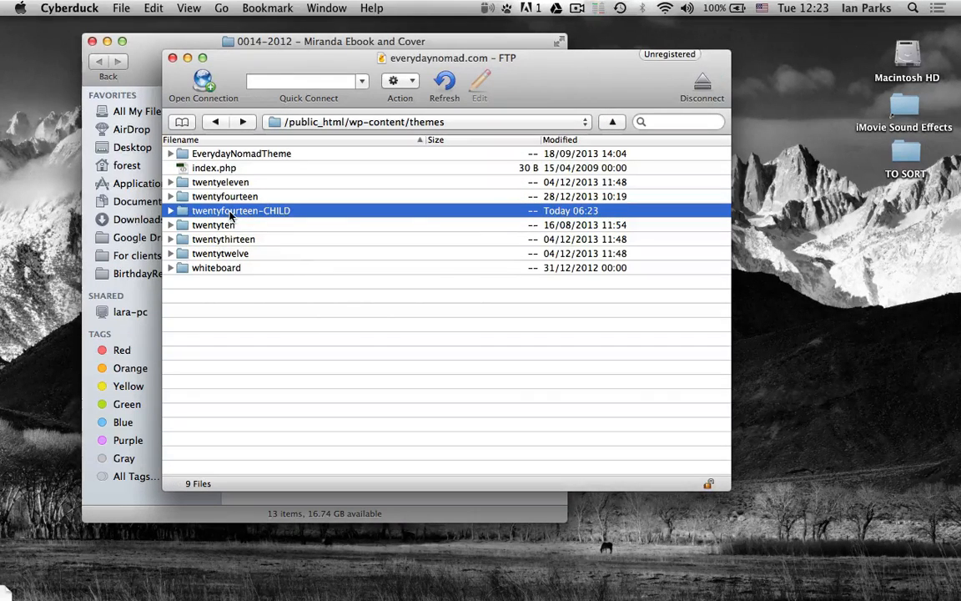
{"action": "double_click", "coordinate": [241, 210]}
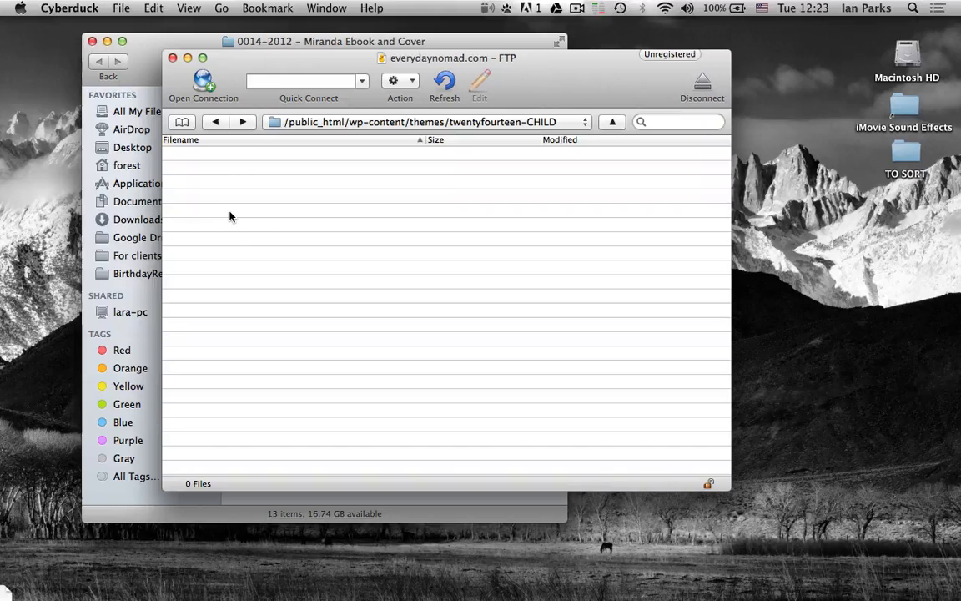
{"action": "mouse_move", "coordinate": [346, 289]}
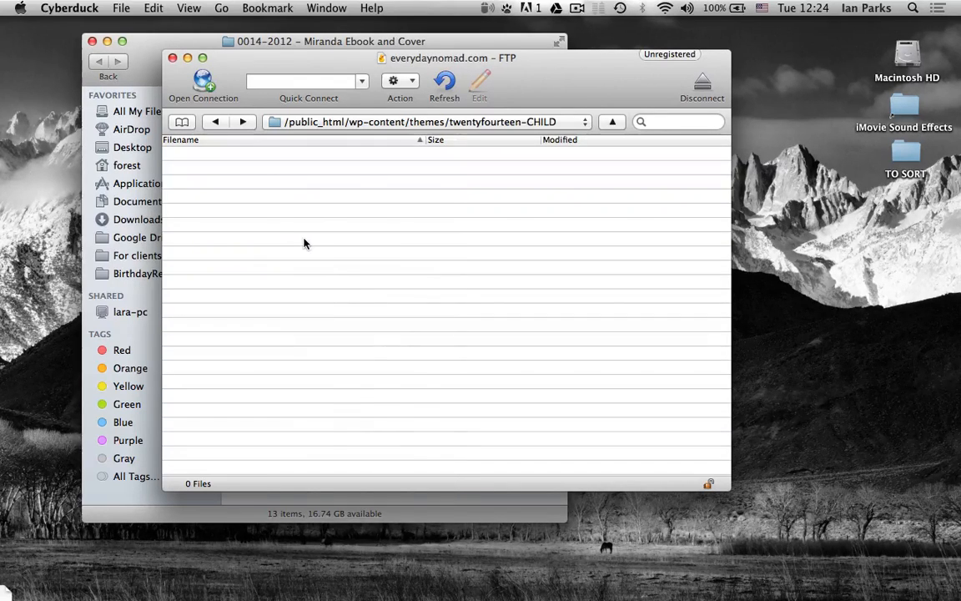
Create empty style.css and functions.php files in the child folder.
{"action": "right_click", "coordinate": [304, 243]}
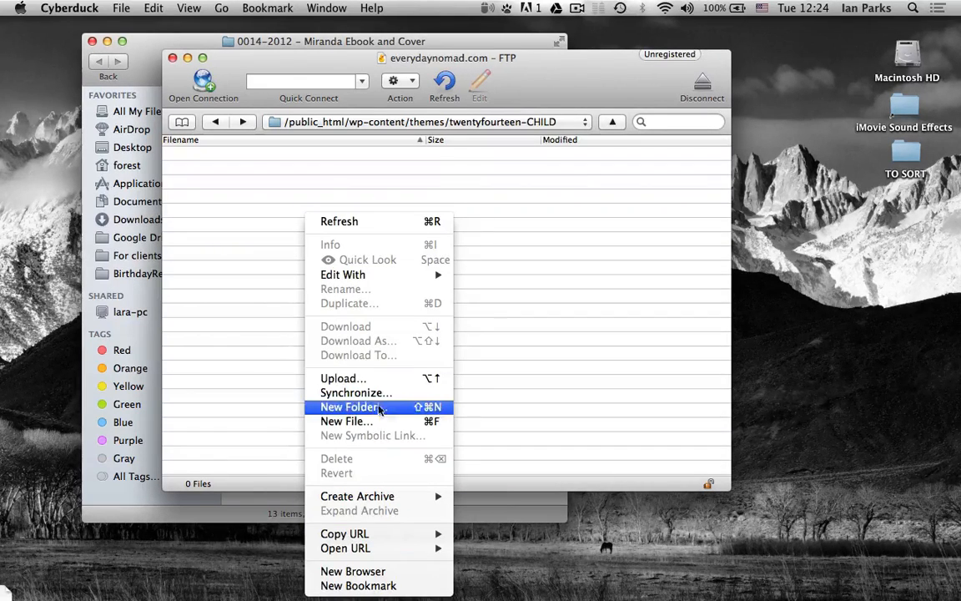
{"action": "left_click", "coordinate": [346, 421]}
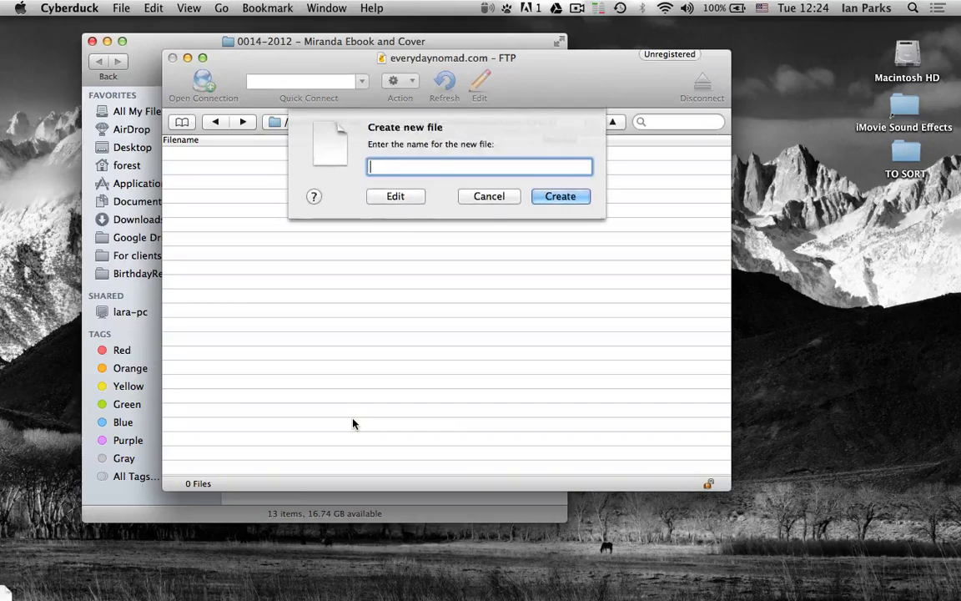
{"action": "type", "text": "stye"}
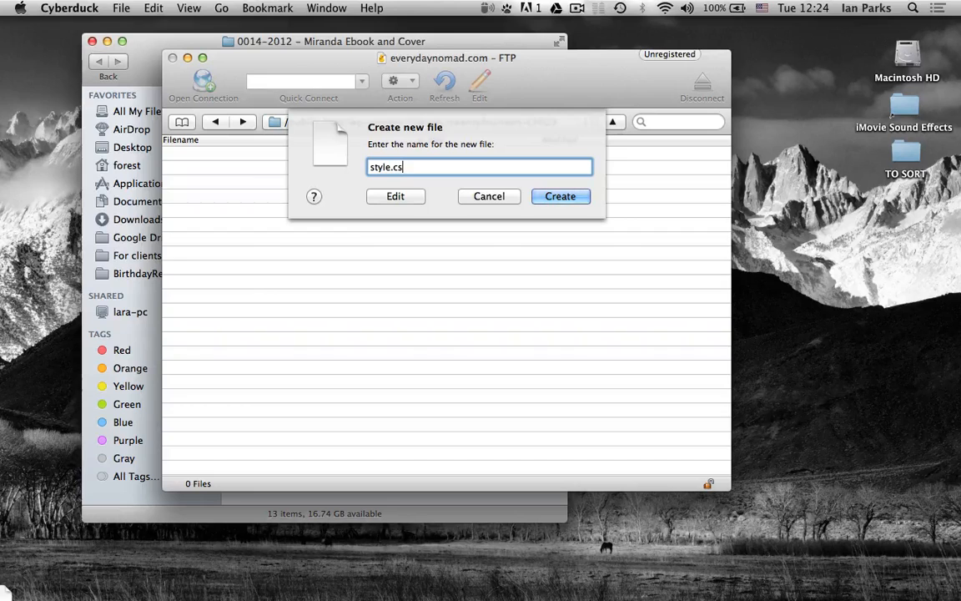
{"action": "left_click", "coordinate": [560, 196]}
{"action": "type", "text": "functions.php"}
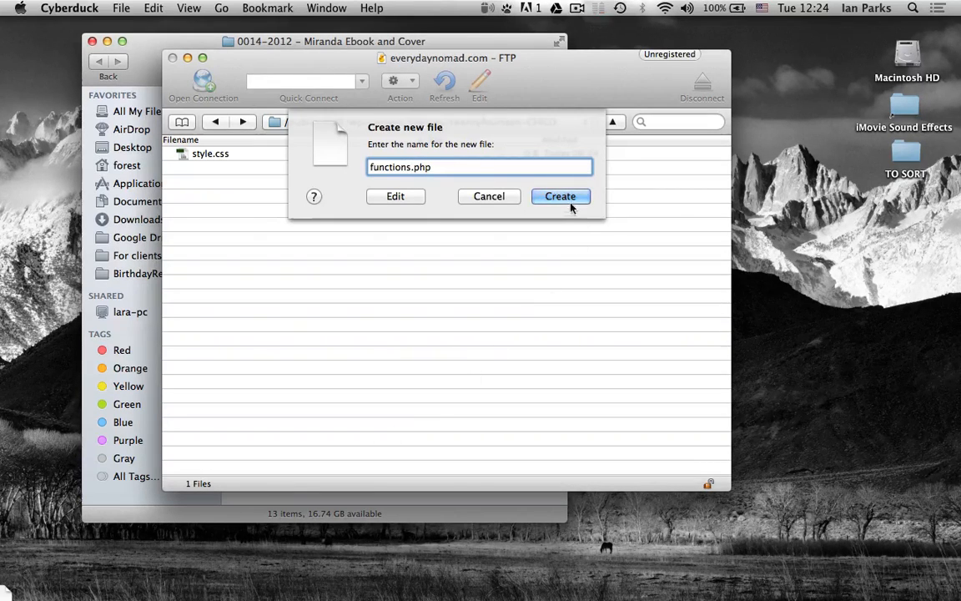
{"action": "left_click", "coordinate": [560, 196]}
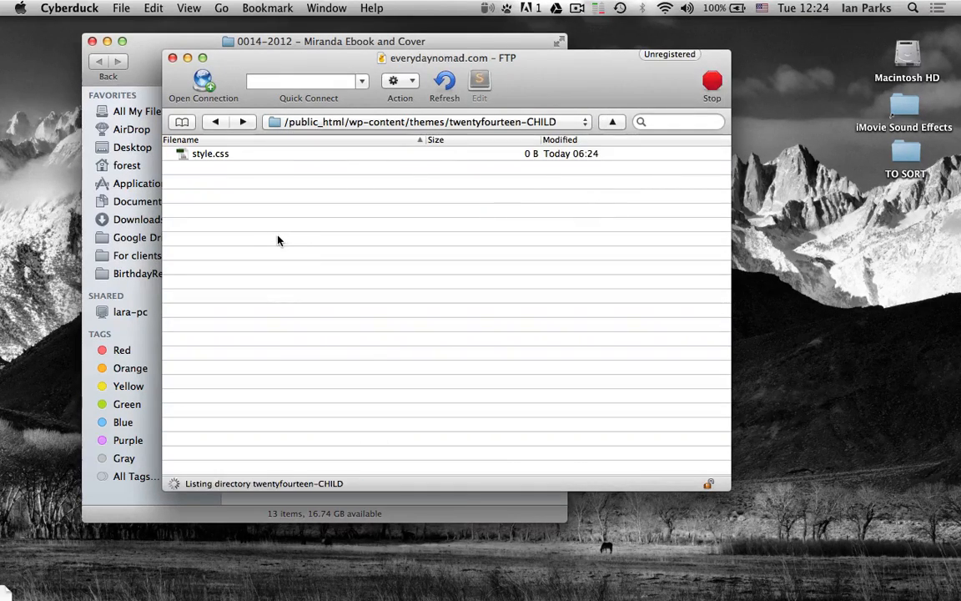
Create an images subfolder inside twentyfourteen-CHILD.
{"action": "right_click", "coordinate": [279, 240]}
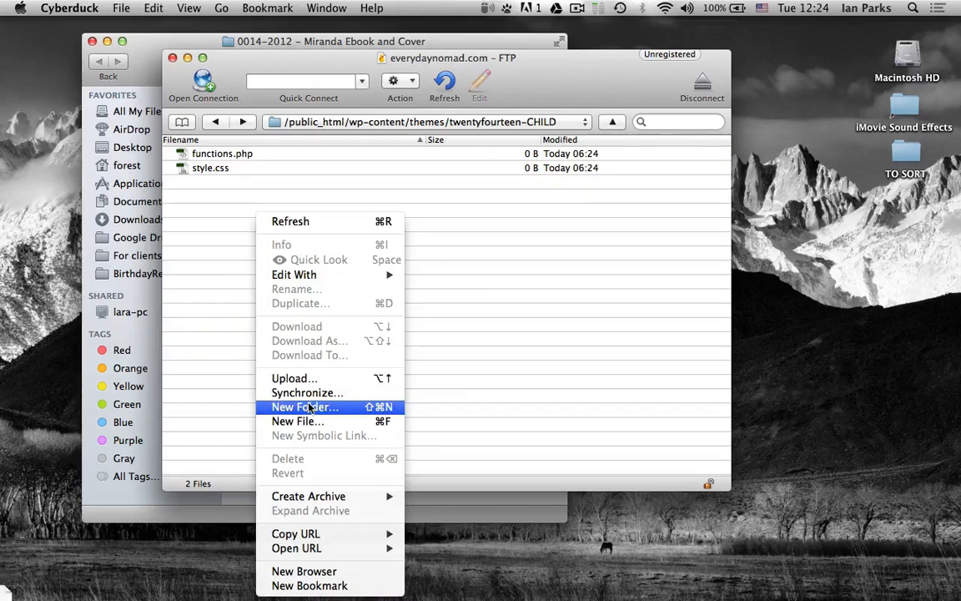
{"action": "left_click", "coordinate": [305, 406]}
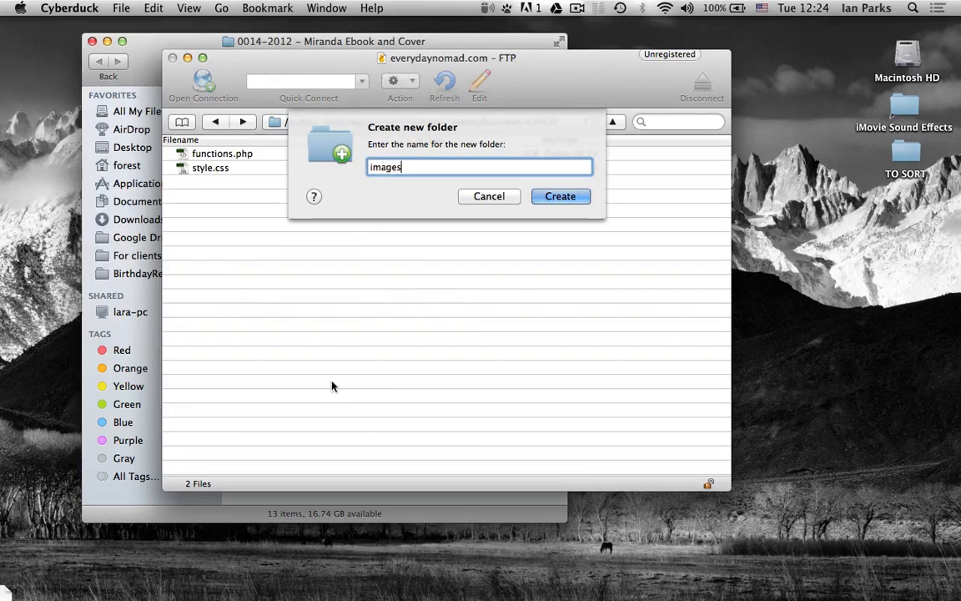
{"action": "left_click", "coordinate": [560, 197]}
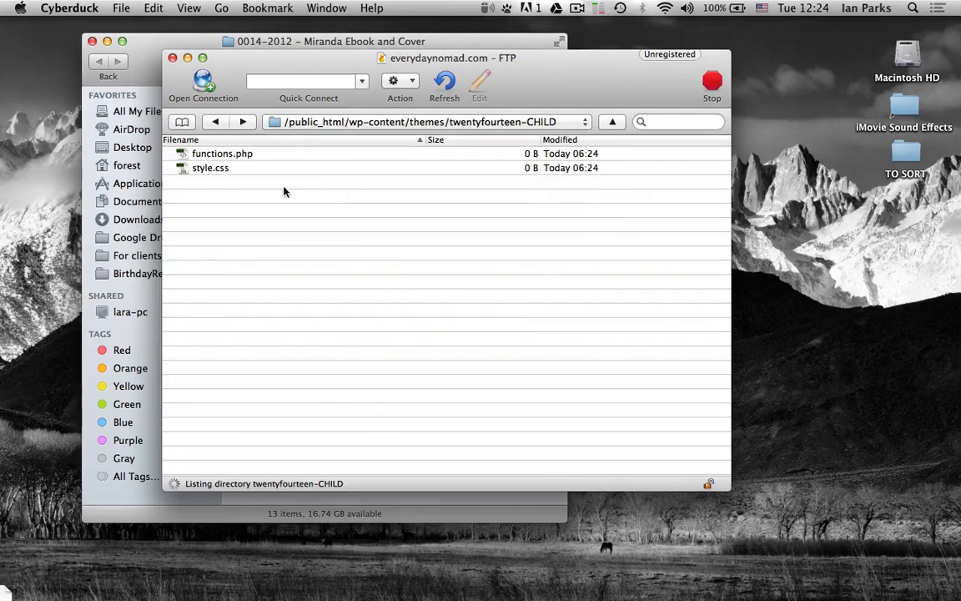
{"action": "left_click", "coordinate": [209, 181]}
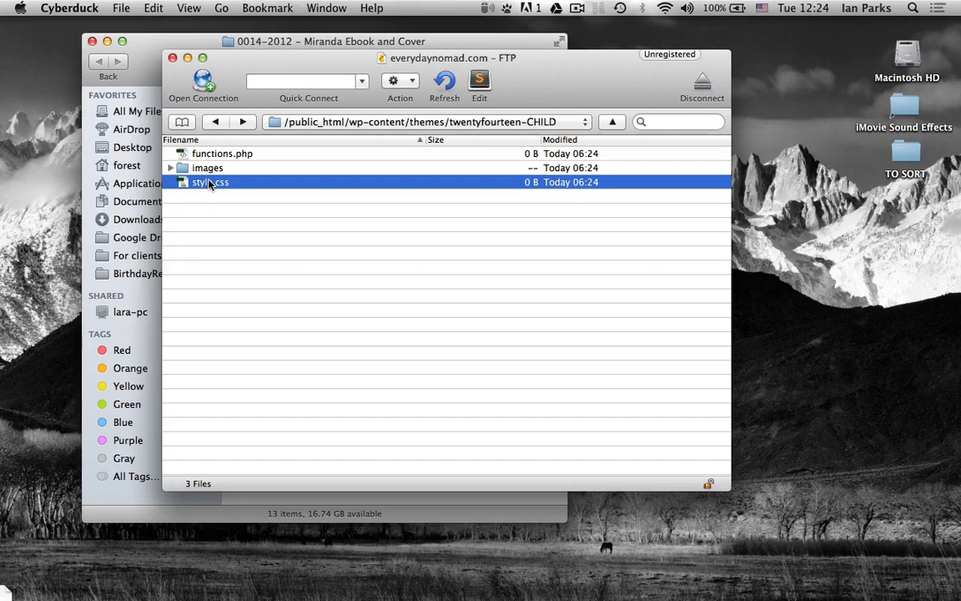
Select both style.css and functions.php and bring up their file actions menu.
{"action": "left_click", "coordinate": [222, 153]}
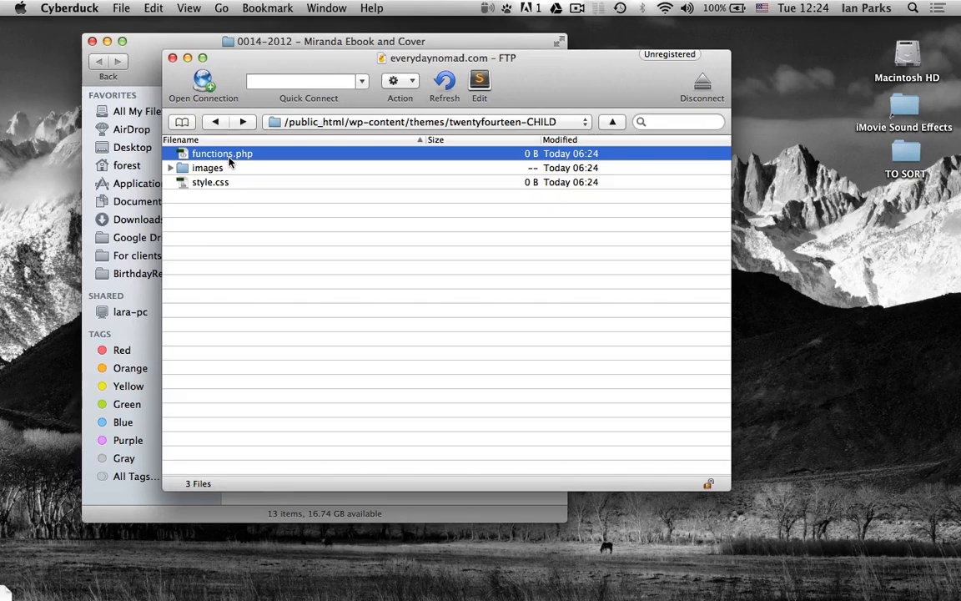
{"action": "left_click", "coordinate": [207, 167]}
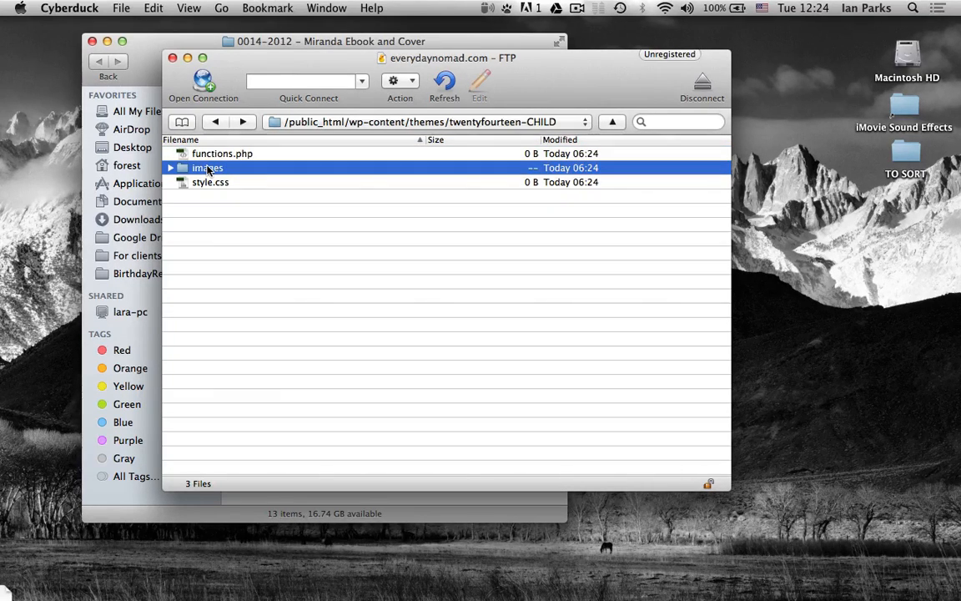
{"action": "left_click", "coordinate": [217, 222]}
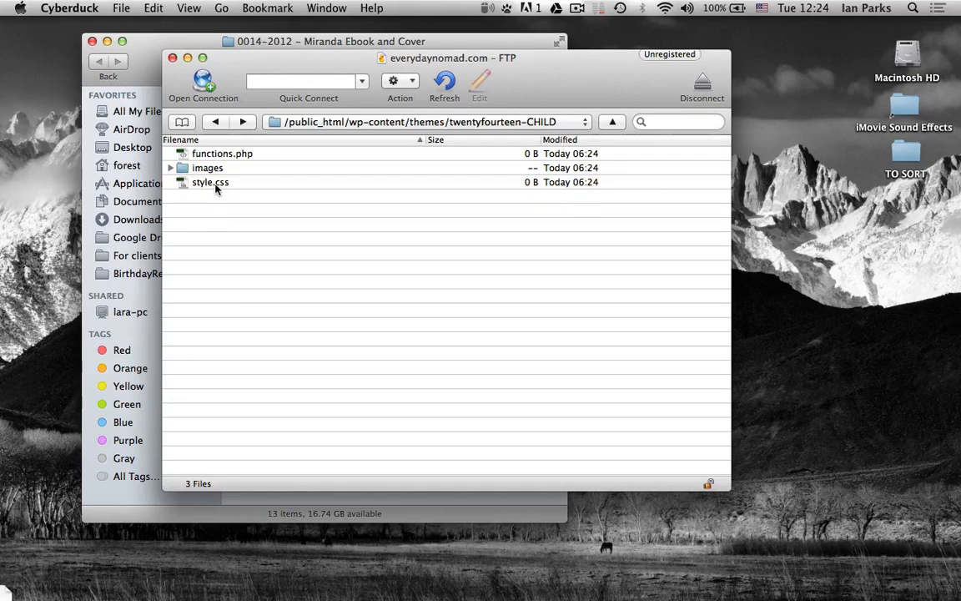
{"action": "left_click", "coordinate": [210, 182]}
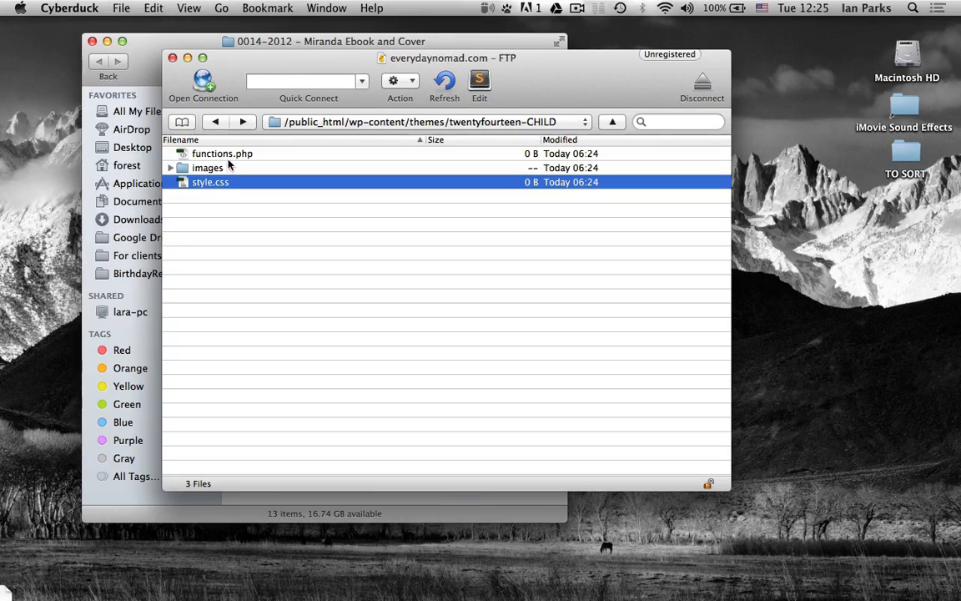
{"action": "left_click", "coordinate": [221, 153]}
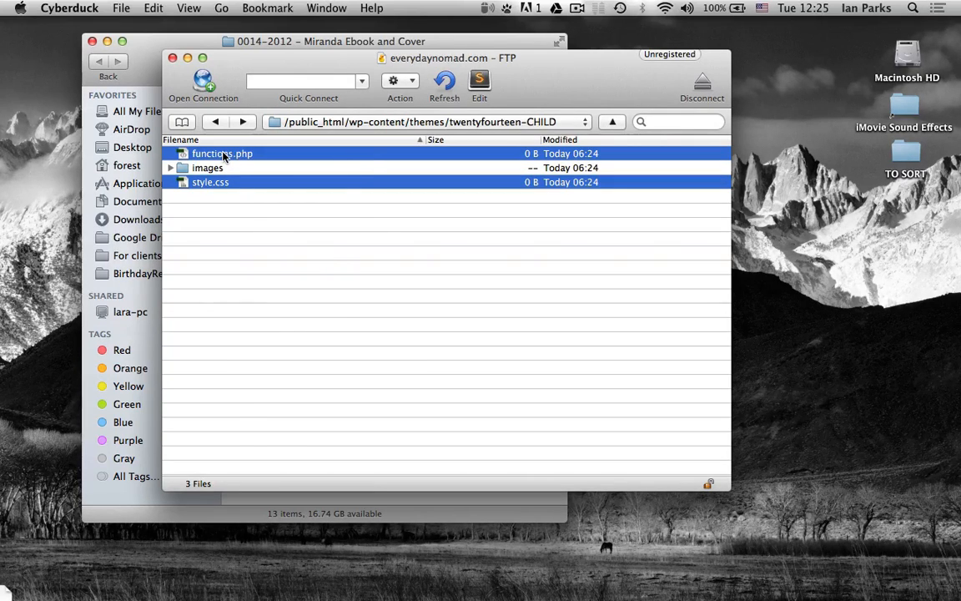
{"action": "right_click", "coordinate": [222, 154]}
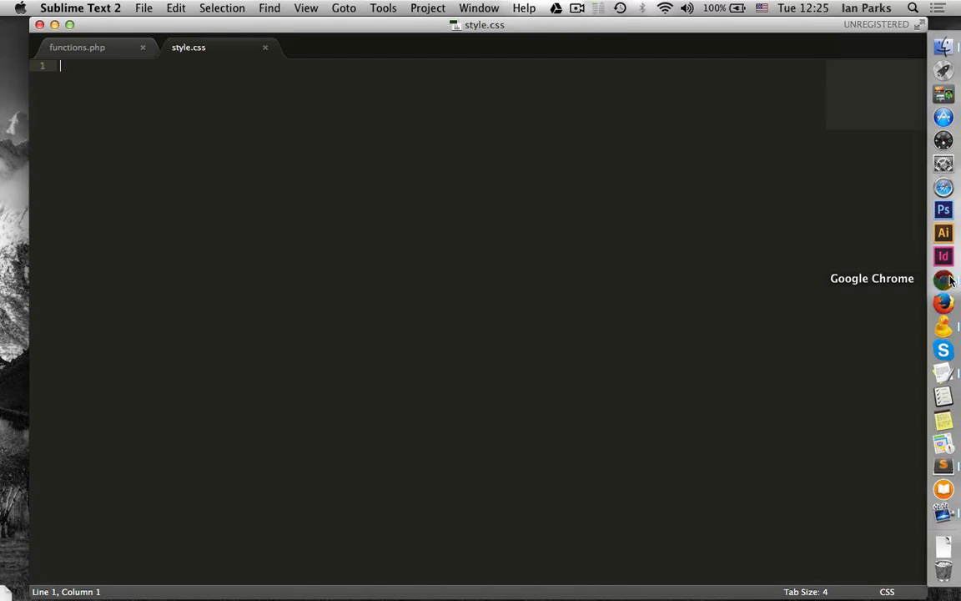
Scroll the Codex Child Themes page to the sample style.css header block.
{"action": "left_click", "coordinate": [944, 279]}
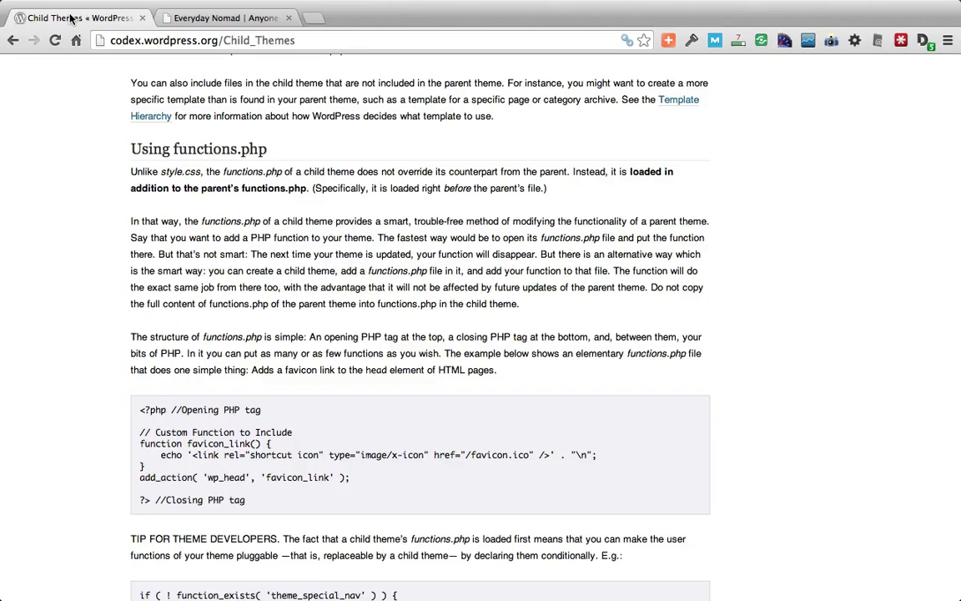
{"action": "scroll", "scroll_direction": "up", "scroll_amount": 3}
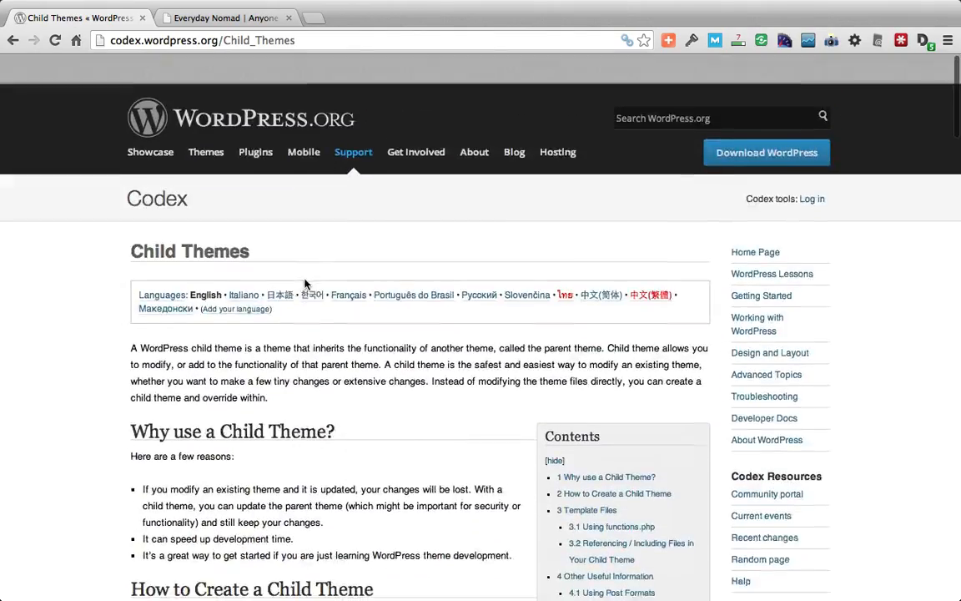
{"action": "scroll", "scroll_direction": "down", "scroll_amount": 3}
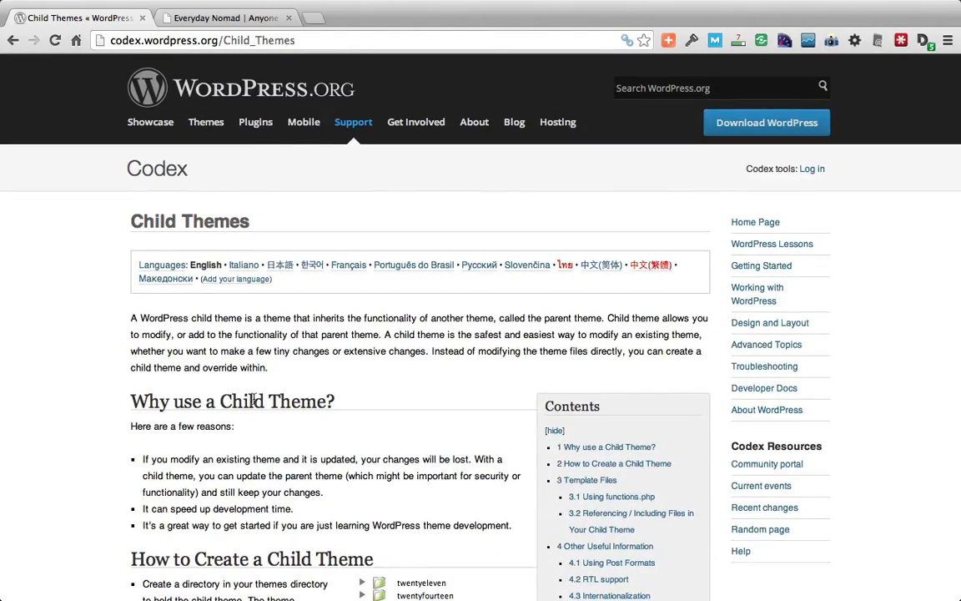
{"action": "scroll", "scroll_direction": "down", "scroll_amount": 3}
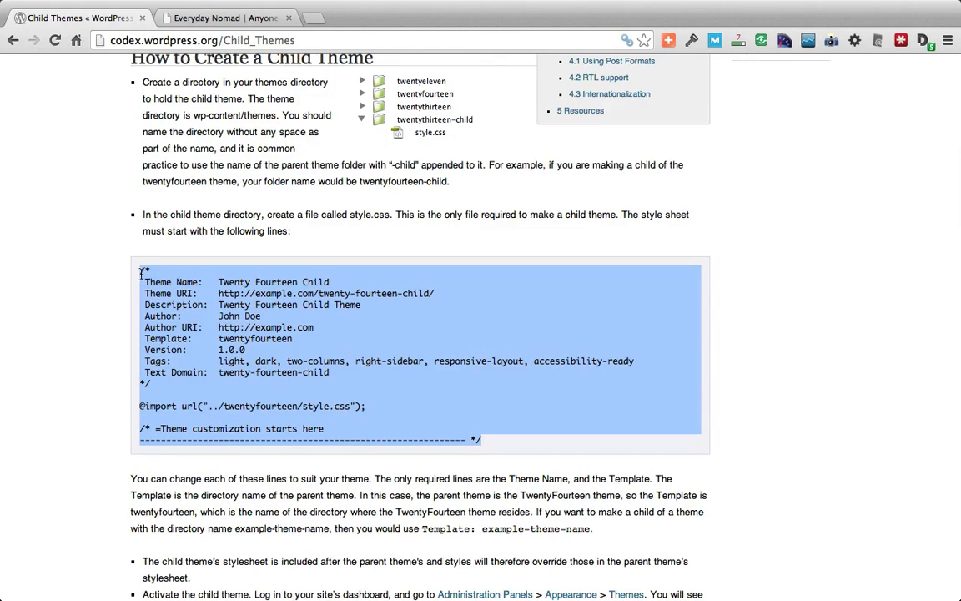
{"action": "mouse_move", "coordinate": [513, 301]}
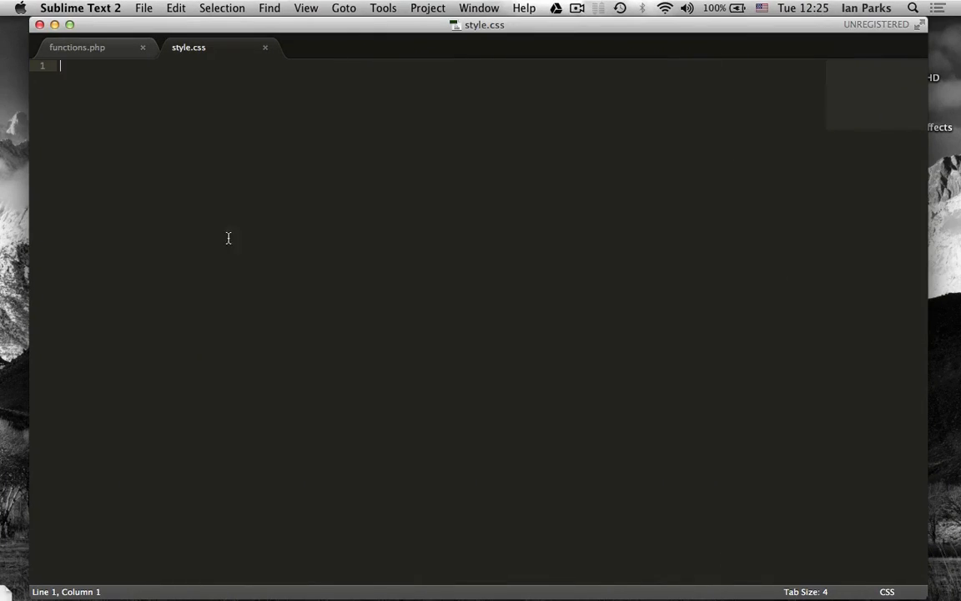
{"action": "mouse_move", "coordinate": [244, 241]}
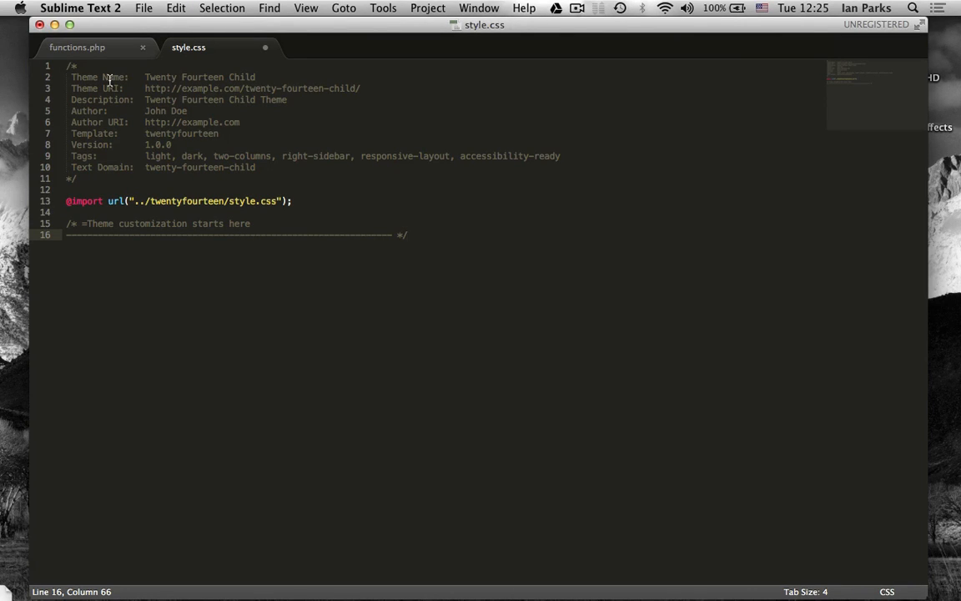
{"action": "mouse_move", "coordinate": [167, 73]}
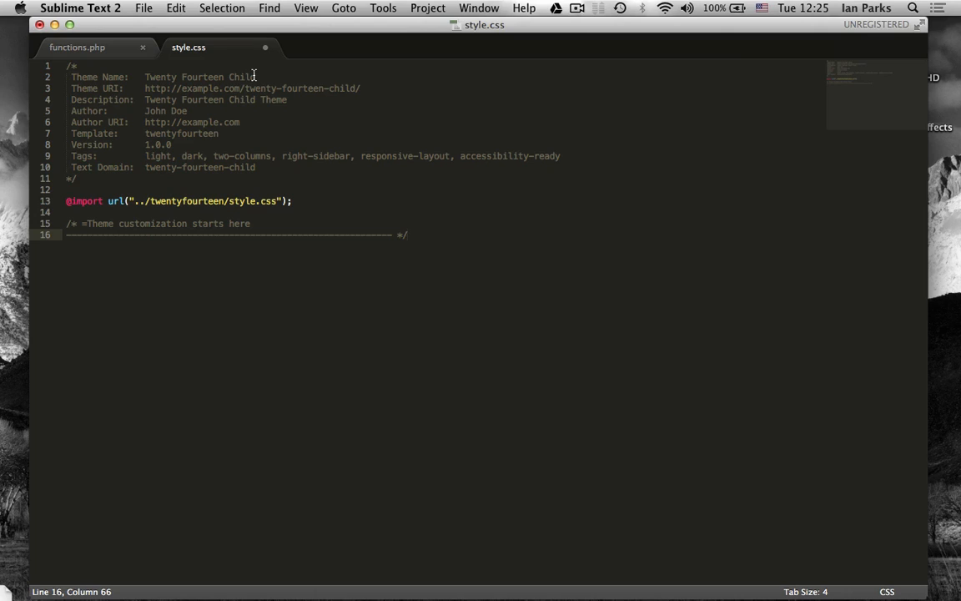
{"action": "mouse_move", "coordinate": [112, 89]}
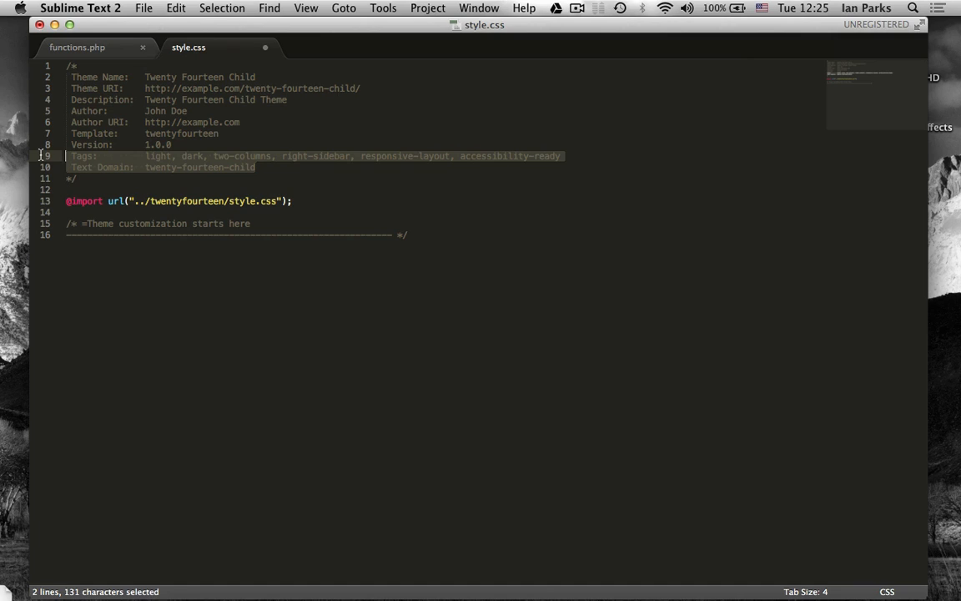
Delete the Tags and Text Domain lines, enter 'Forest Parks' and the blogbolts Author URI.
{"action": "key", "text": "delete"}
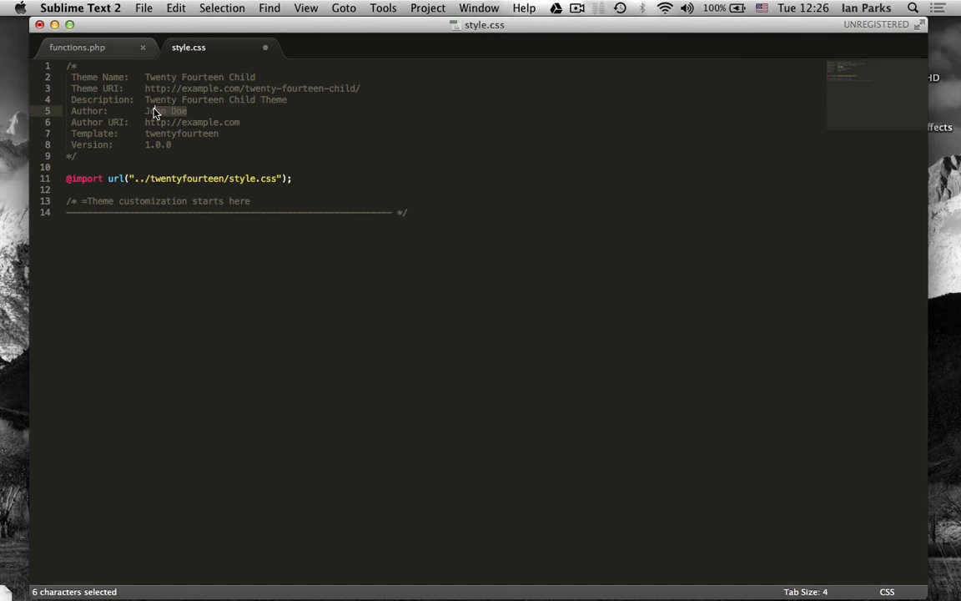
{"action": "type", "text": "For"}
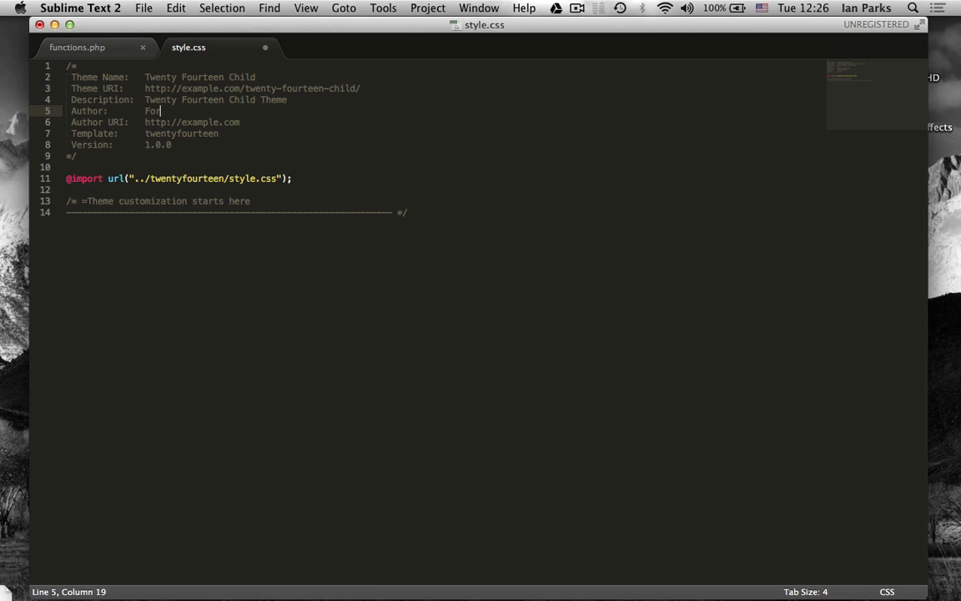
{"action": "type", "text": "est Parks"}
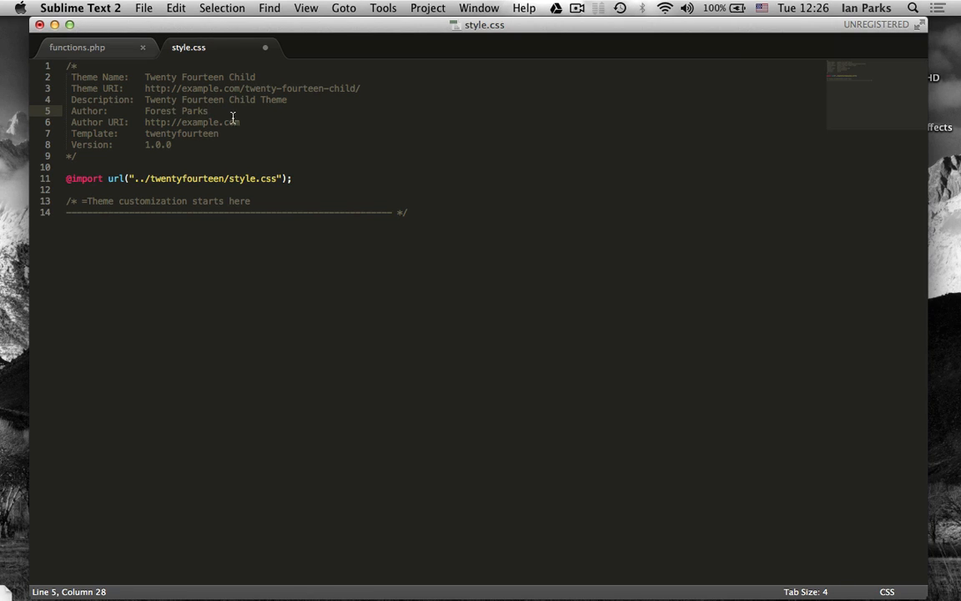
{"action": "double_click", "coordinate": [198, 122]}
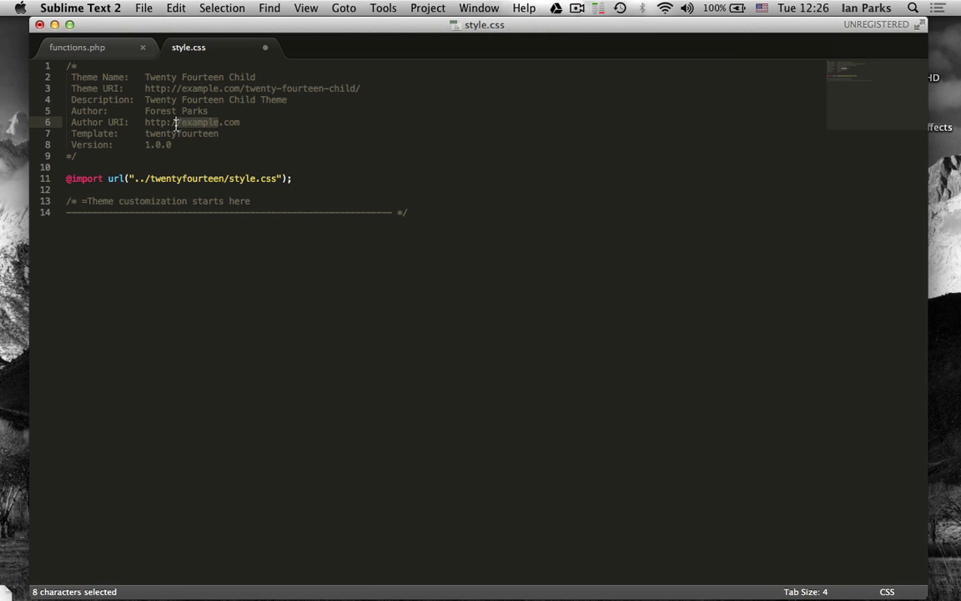
{"action": "type", "text": "blog"}
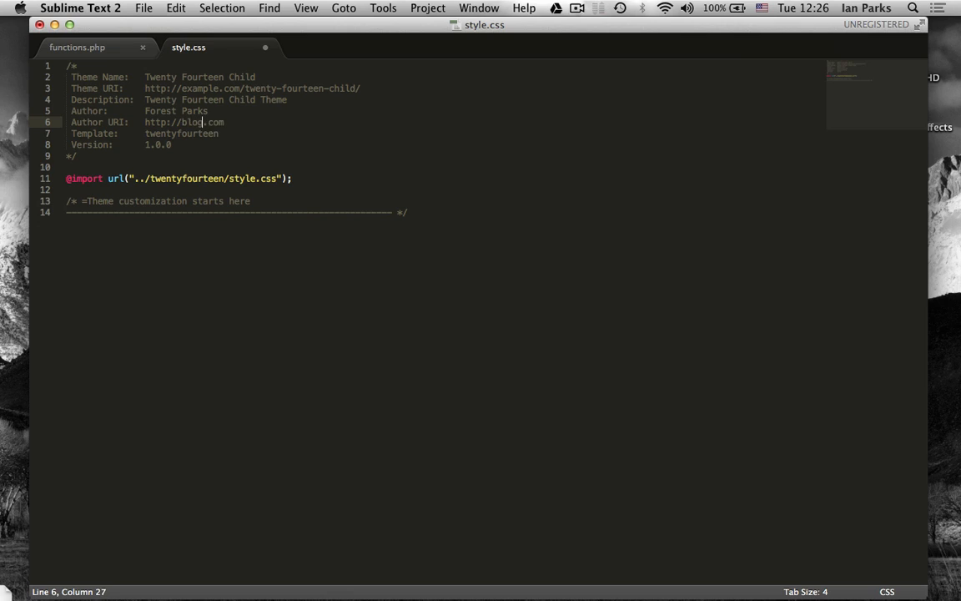
{"action": "type", "text": "bolts"}
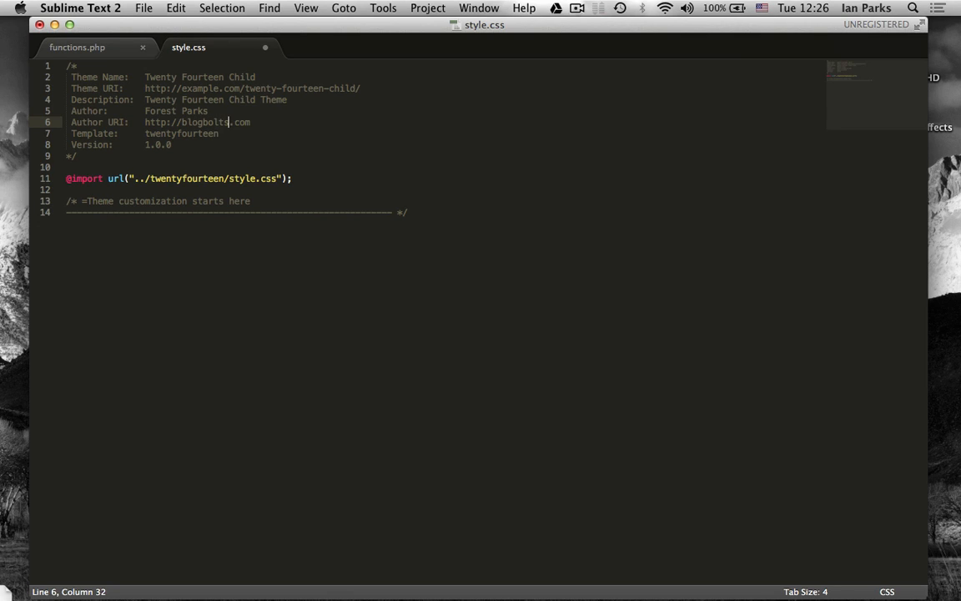
Update the Theme URI and save the child theme stylesheet.
{"action": "left_click", "coordinate": [162, 144]}
{"action": "type", "text": "verydaynomad"}
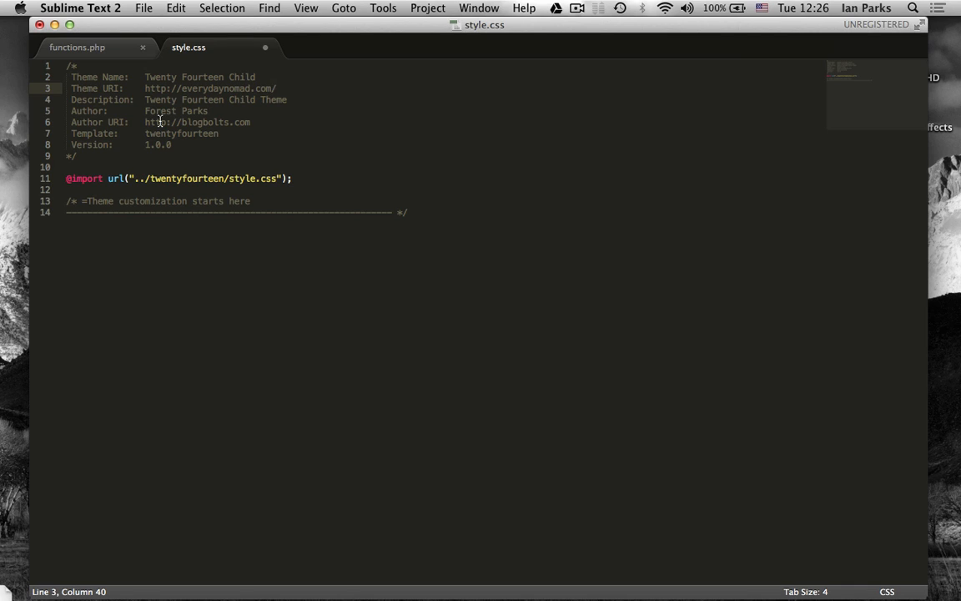
{"action": "mouse_move", "coordinate": [171, 136]}
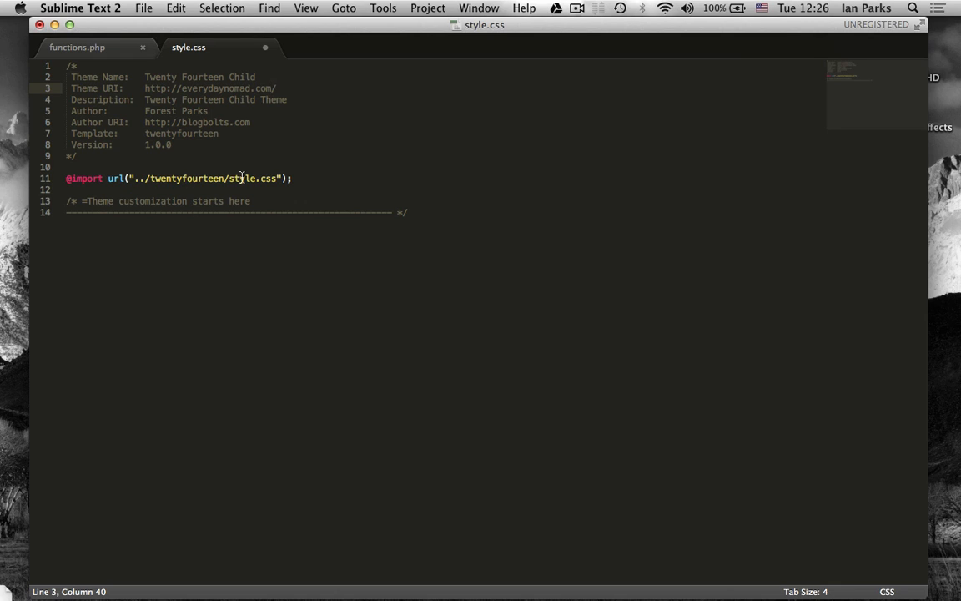
{"action": "mouse_move", "coordinate": [273, 153]}
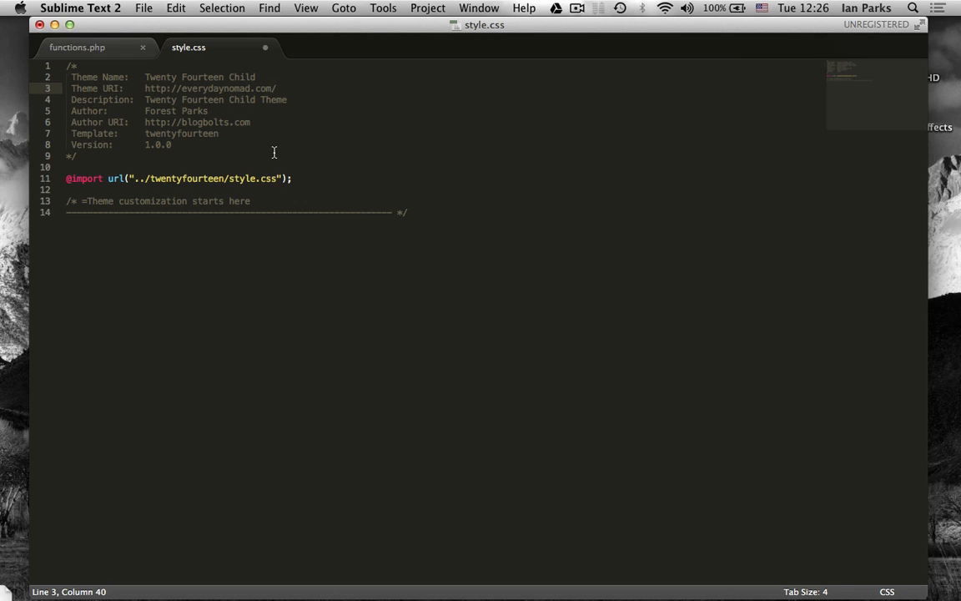
{"action": "left_click", "coordinate": [76, 156]}
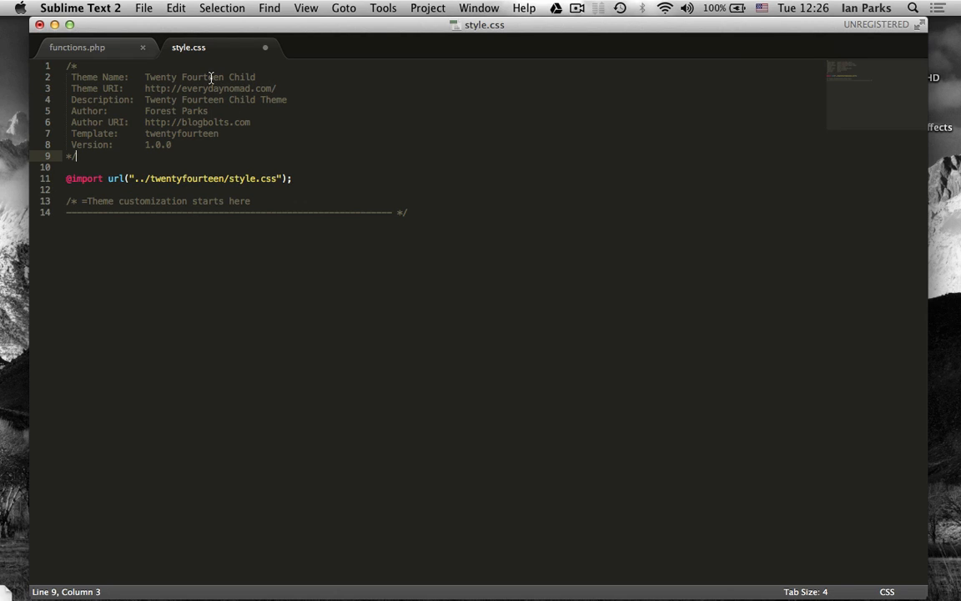
{"action": "left_click", "coordinate": [204, 77]}
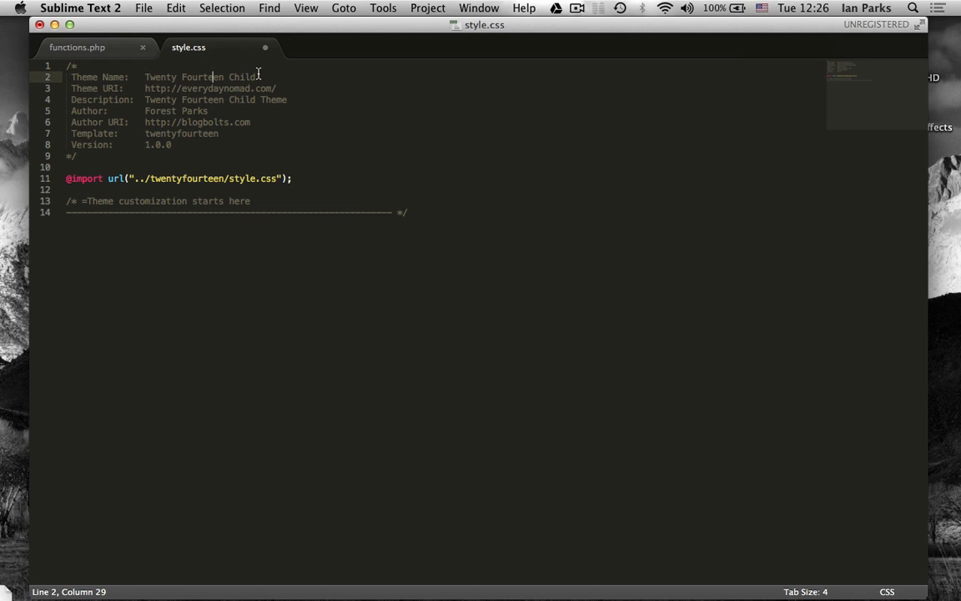
{"action": "left_click", "coordinate": [171, 144]}
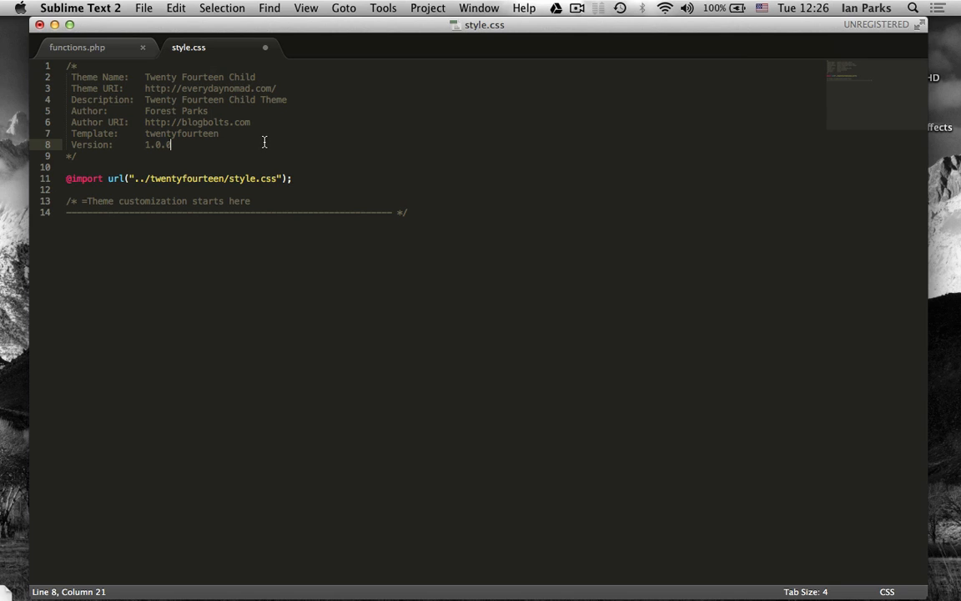
{"action": "key", "text": "cmd+s"}
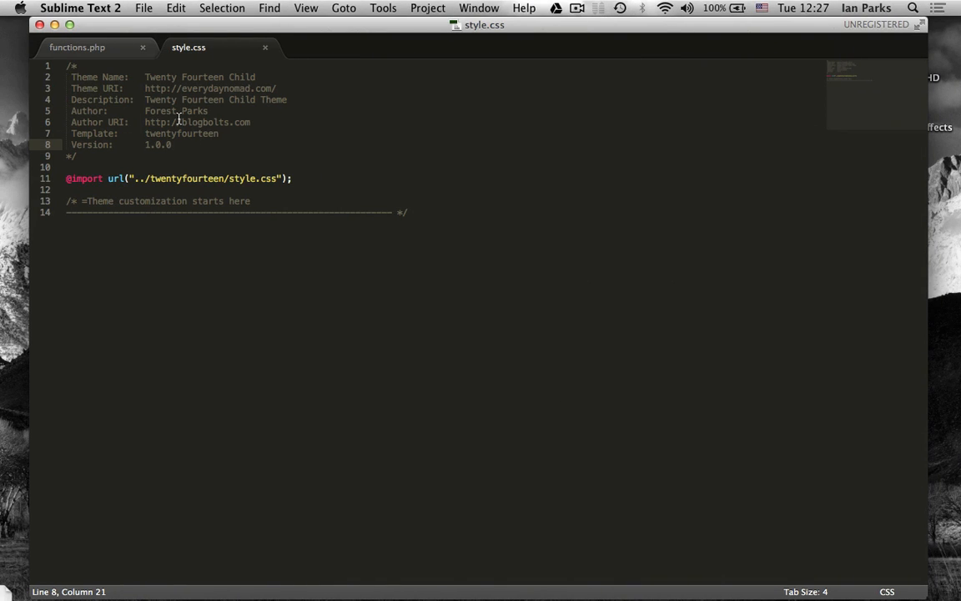
{"action": "left_click", "coordinate": [77, 47]}
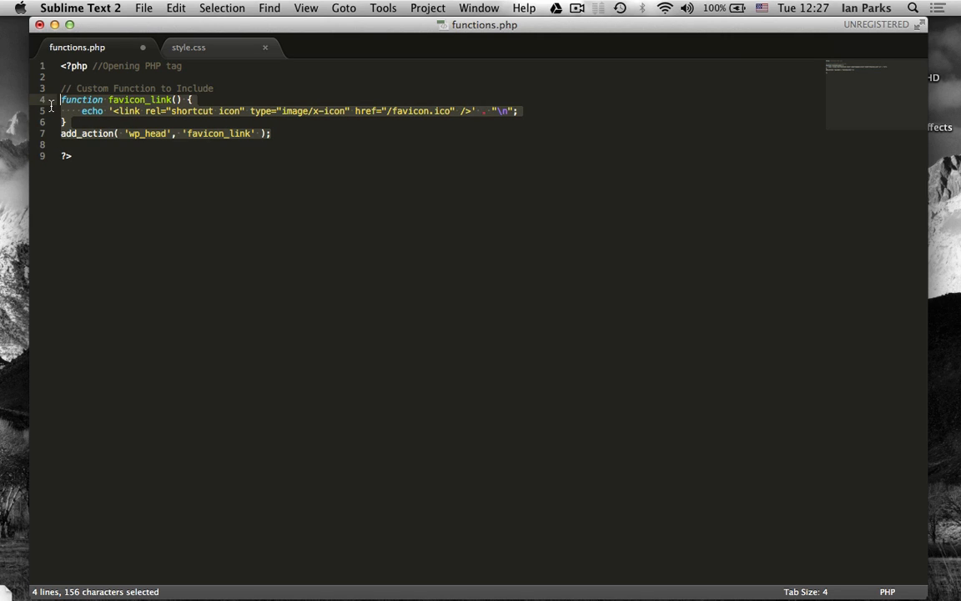
Delete the sample favicon function and its add_action hook.
{"action": "key", "text": "Delete"}
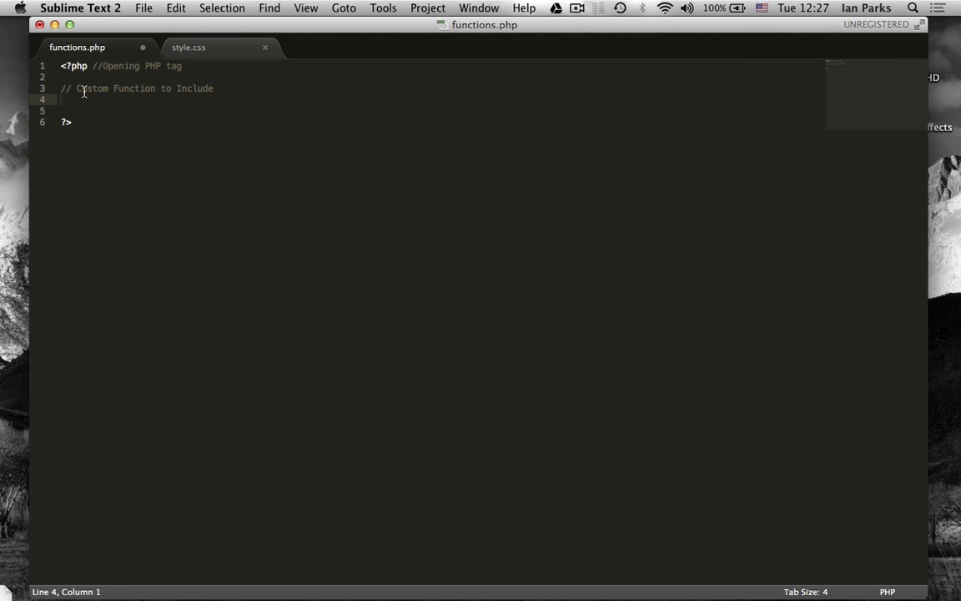
{"action": "mouse_move", "coordinate": [214, 91]}
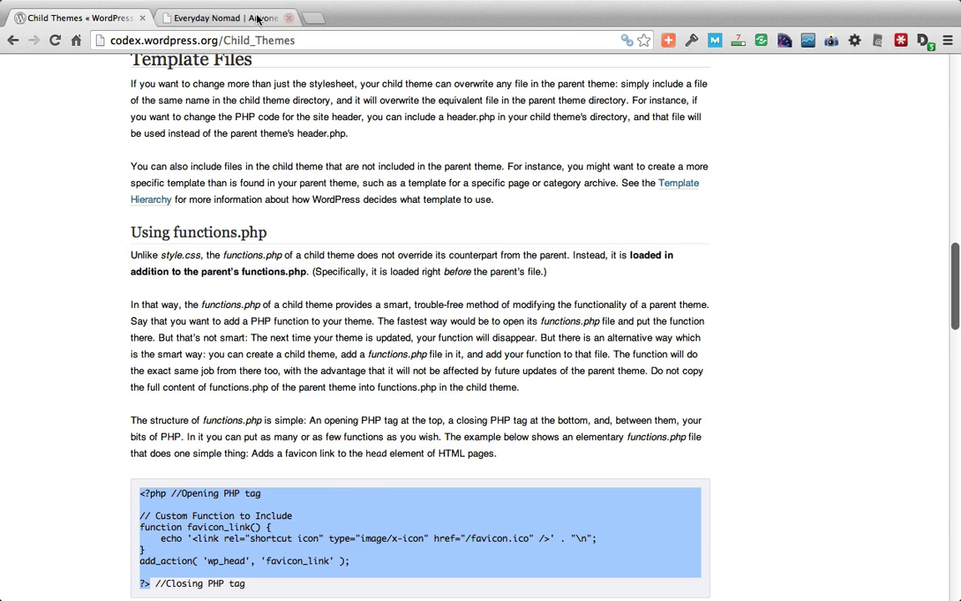
Go to Everyday Nomad's installed themes page and find Twenty Fourteen Child.
{"action": "left_click", "coordinate": [216, 17]}
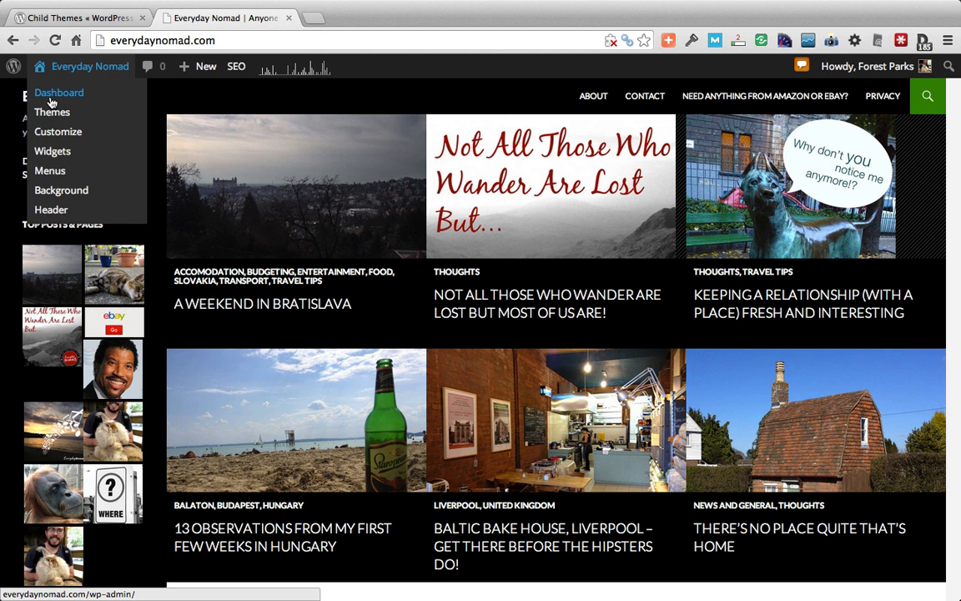
{"action": "left_click", "coordinate": [52, 112]}
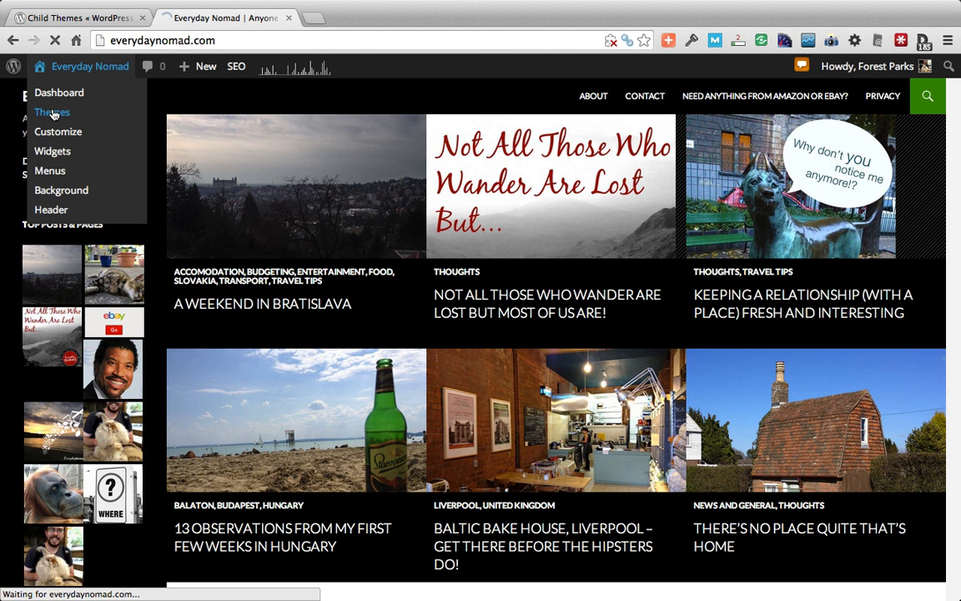
{"action": "left_click", "coordinate": [52, 113]}
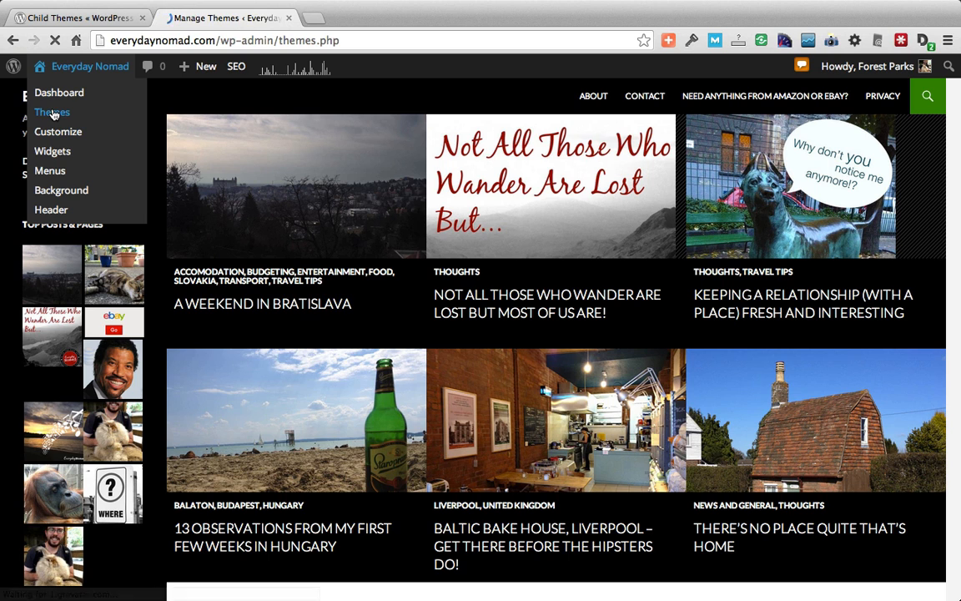
{"action": "left_click", "coordinate": [52, 112]}
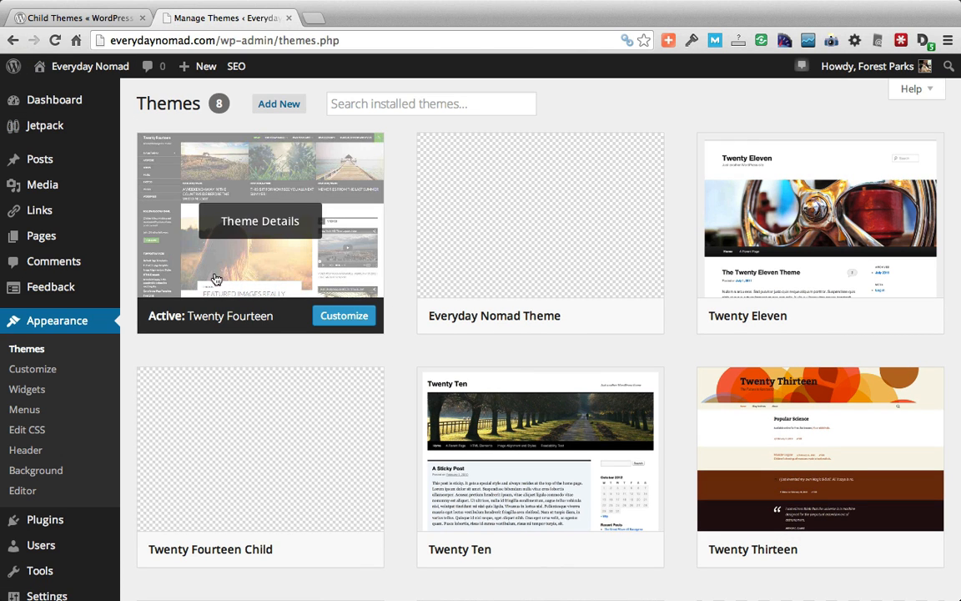
{"action": "scroll", "scroll_direction": "down", "scroll_amount": 3}
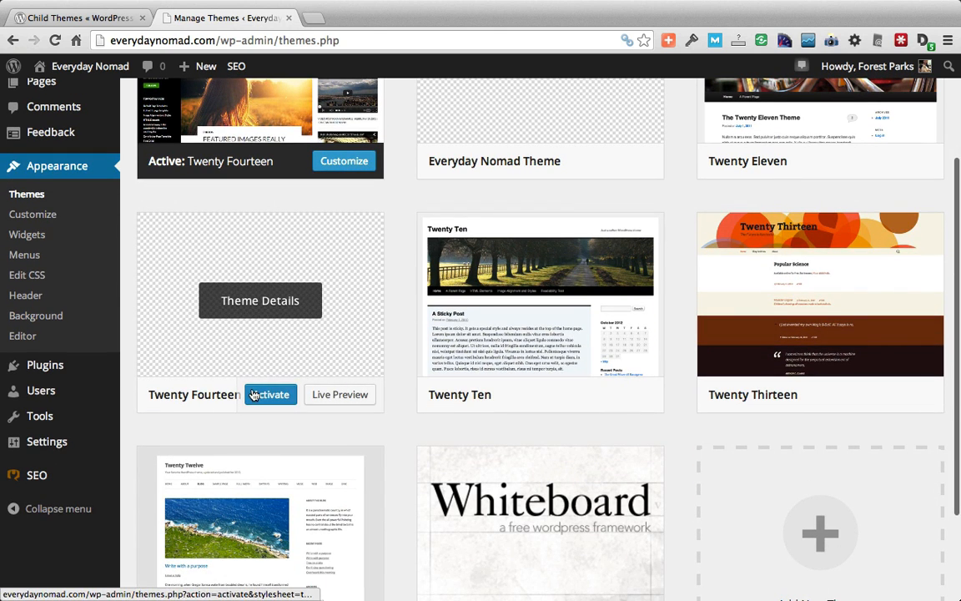
Activate Twenty Fourteen Child with Save & Activate, then visit the live site.
{"action": "left_click", "coordinate": [340, 394]}
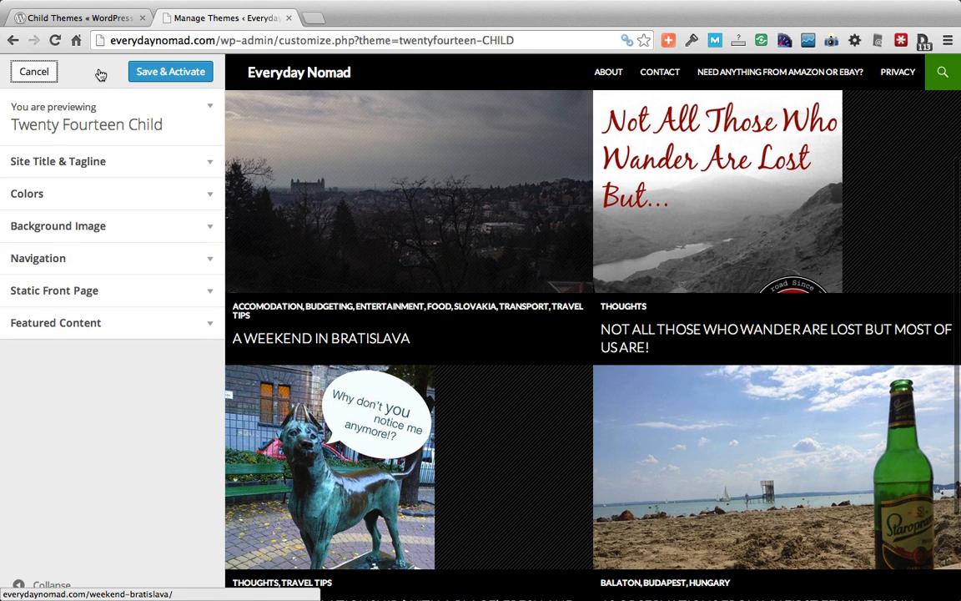
{"action": "left_click", "coordinate": [170, 71]}
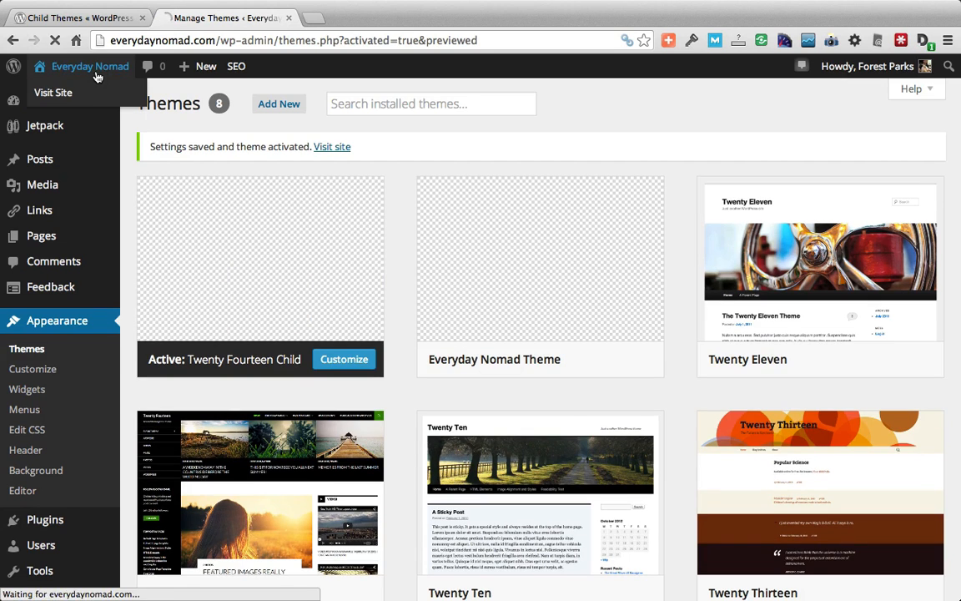
{"action": "mouse_move", "coordinate": [52, 93]}
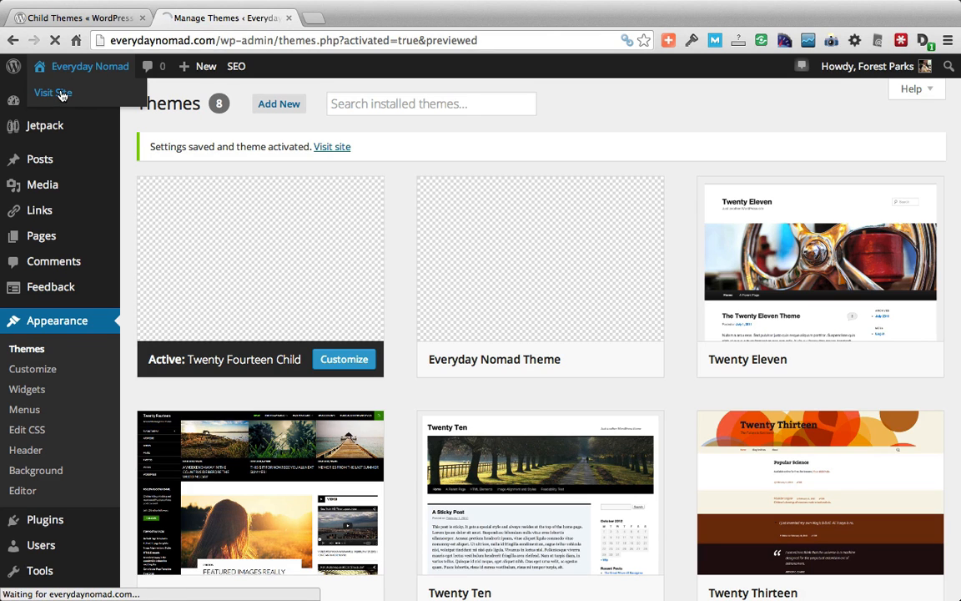
{"action": "left_click", "coordinate": [53, 93]}
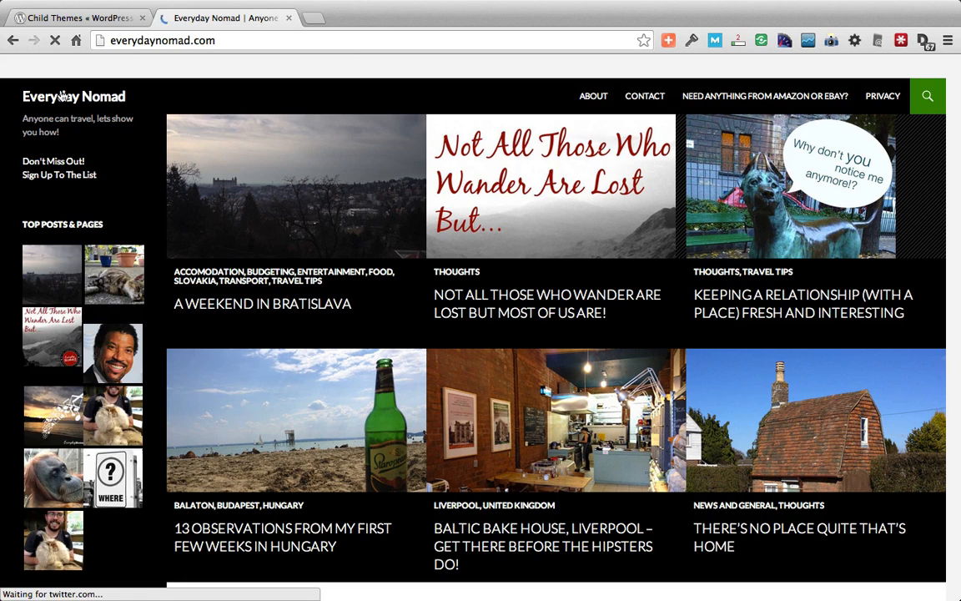
{"action": "mouse_move", "coordinate": [409, 319]}
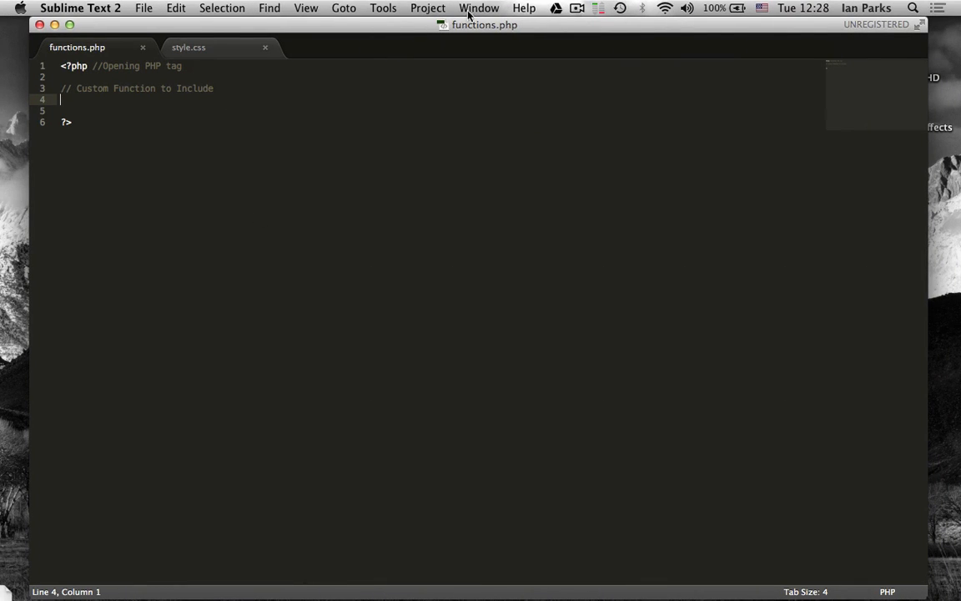
Pull the custom rules from the saved CSS file into style.css and save.
{"action": "left_click", "coordinate": [478, 8]}
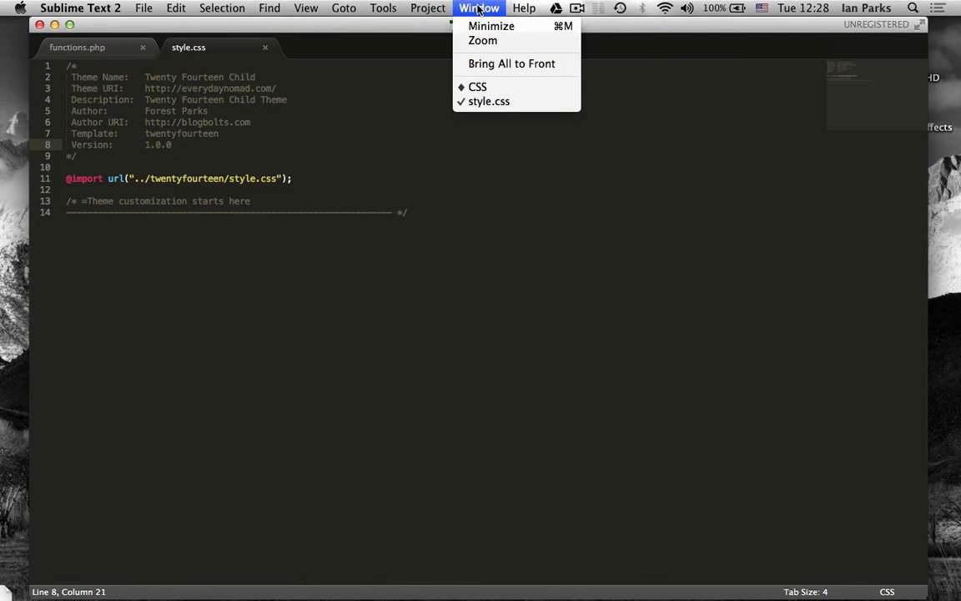
{"action": "mouse_move", "coordinate": [478, 87]}
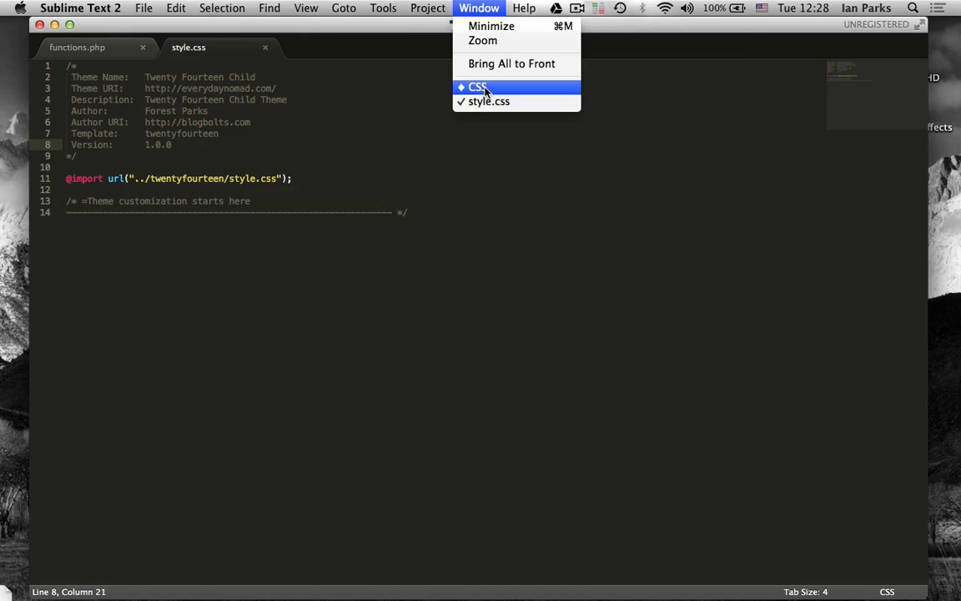
{"action": "left_click", "coordinate": [477, 87]}
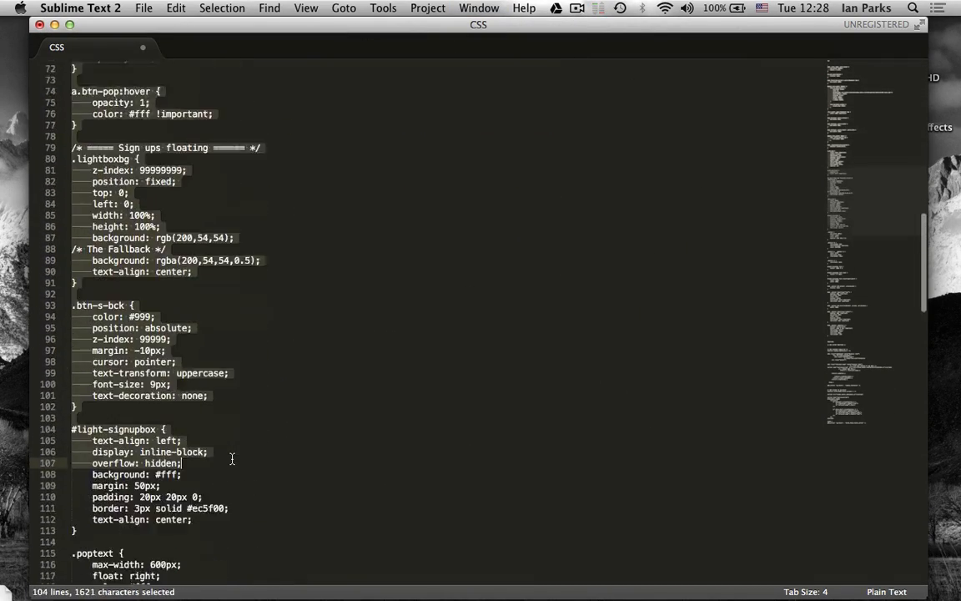
{"action": "scroll", "scroll_direction": "down", "scroll_amount": 3}
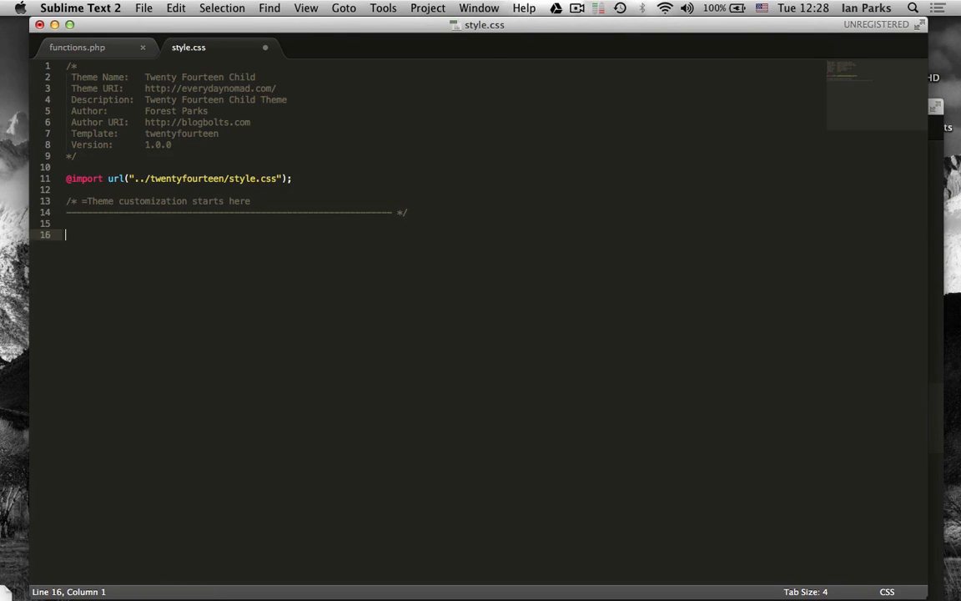
{"action": "scroll", "scroll_direction": "down", "scroll_amount": 3}
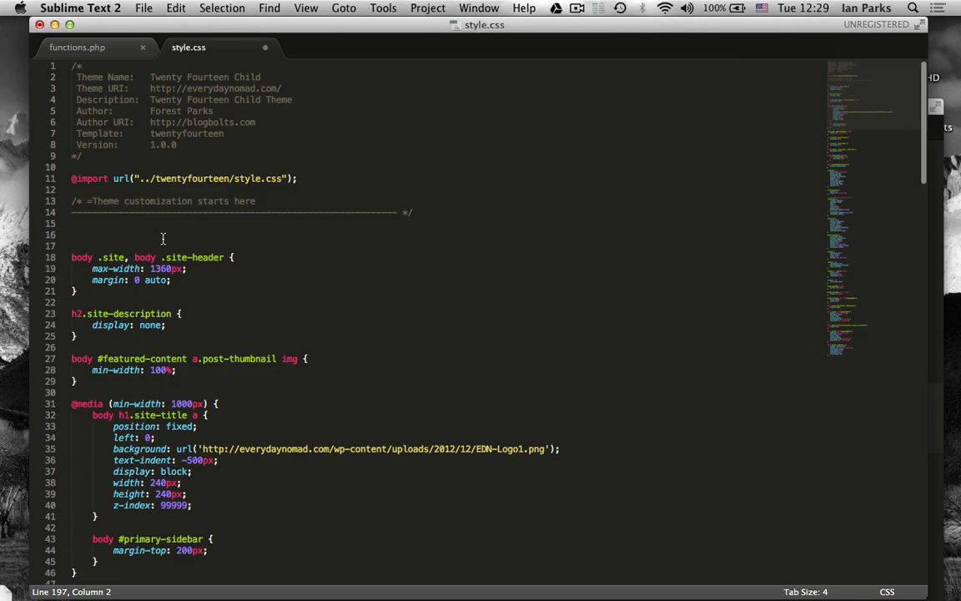
{"action": "key", "text": "cmd+s"}
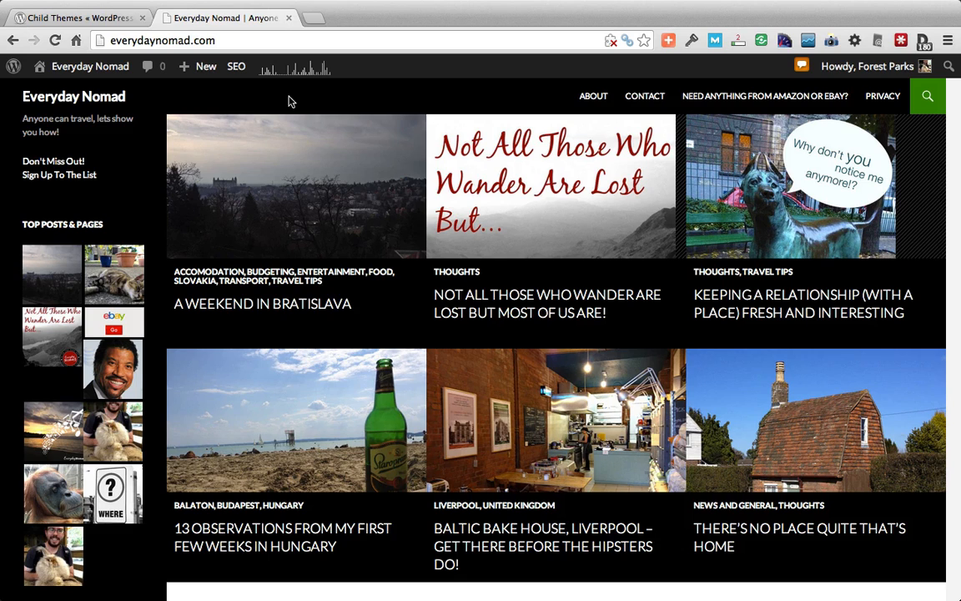
Reload Everyday Nomad to show the circular logo styling, then open 'A Weekend in Bratislava'.
{"action": "right_click", "coordinate": [292, 101]}
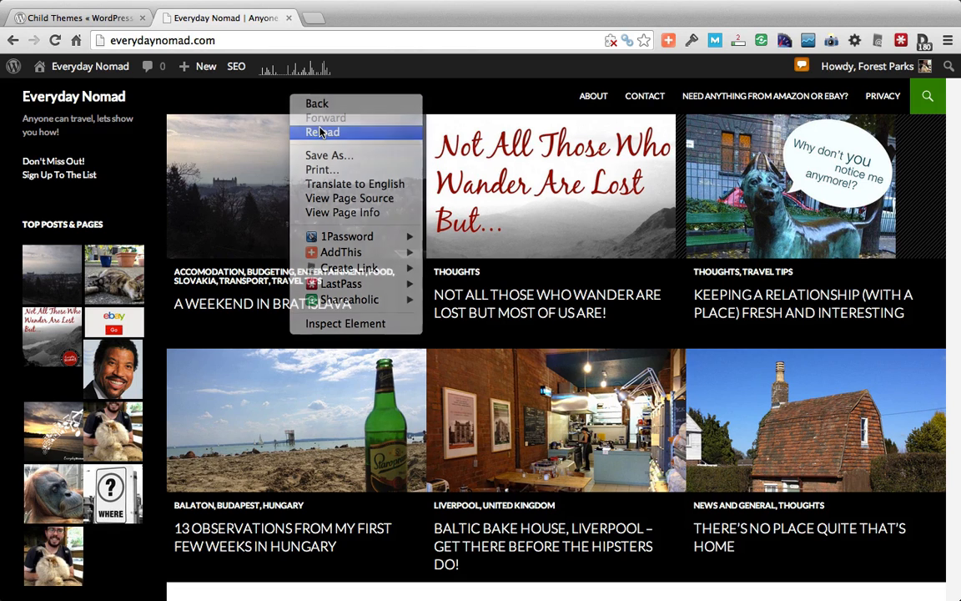
{"action": "left_click", "coordinate": [322, 131]}
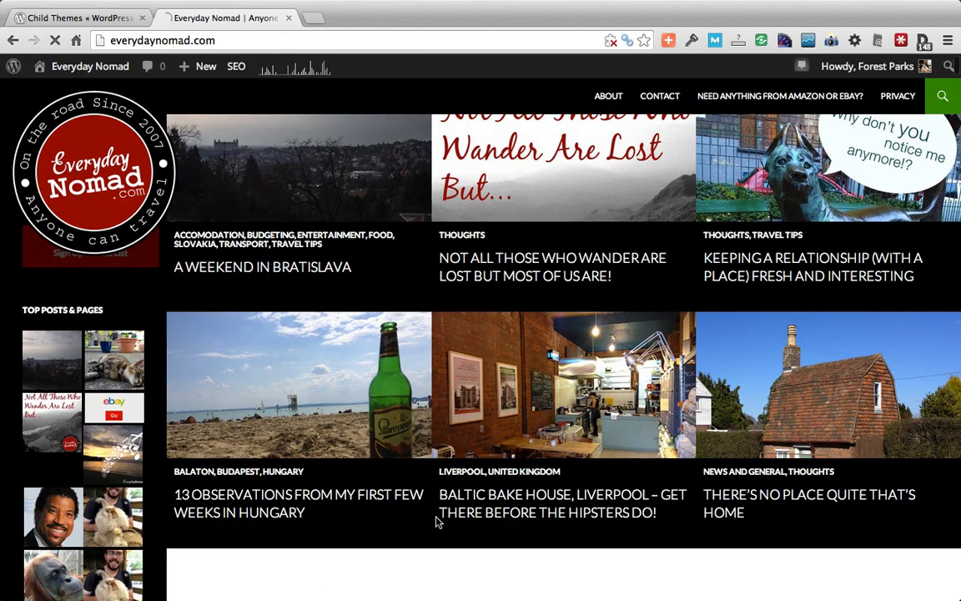
{"action": "scroll", "scroll_direction": "down", "scroll_amount": 3}
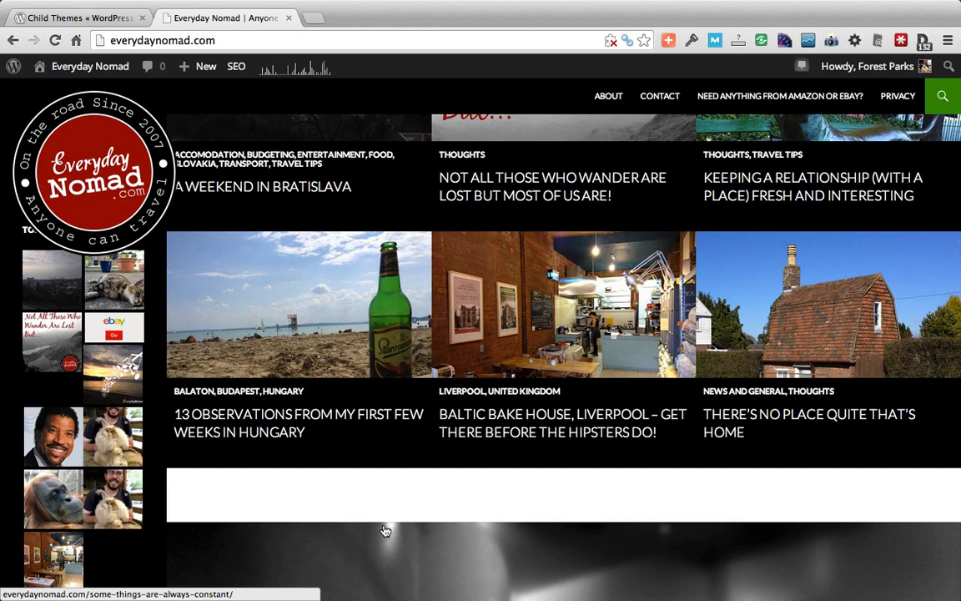
{"action": "scroll", "scroll_direction": "down", "scroll_amount": 3}
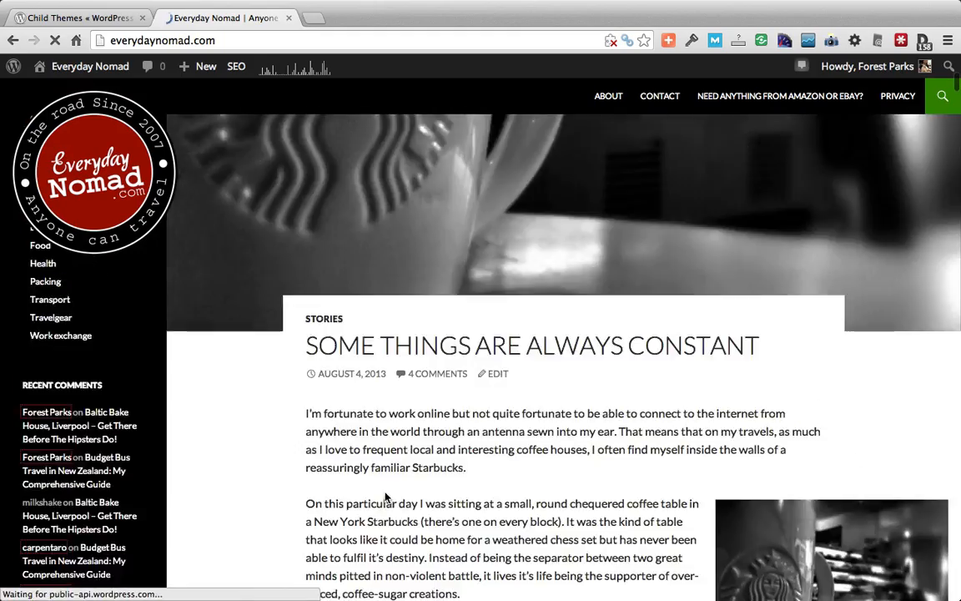
{"action": "scroll", "scroll_direction": "down", "scroll_amount": 3}
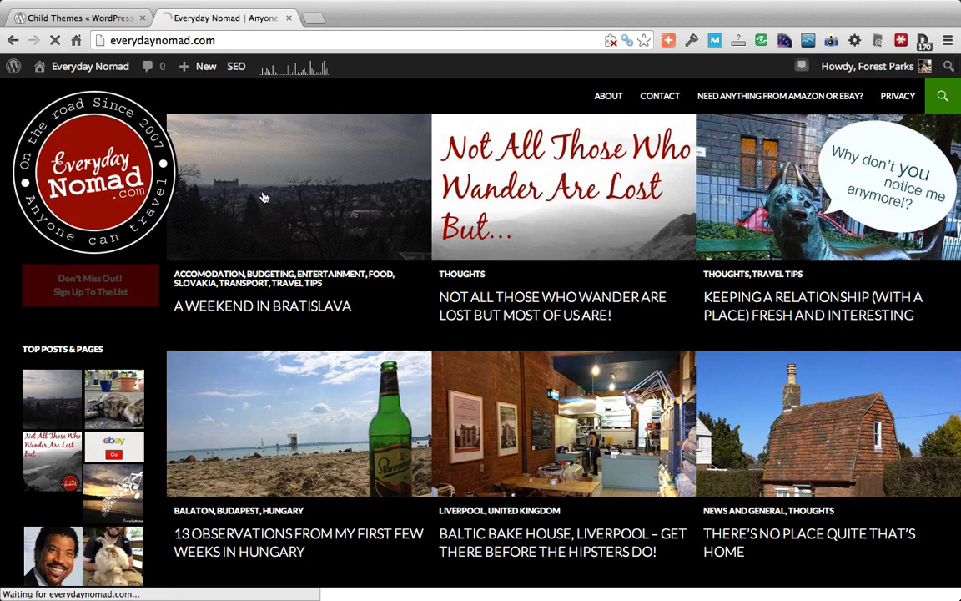
{"action": "left_click", "coordinate": [298, 186]}
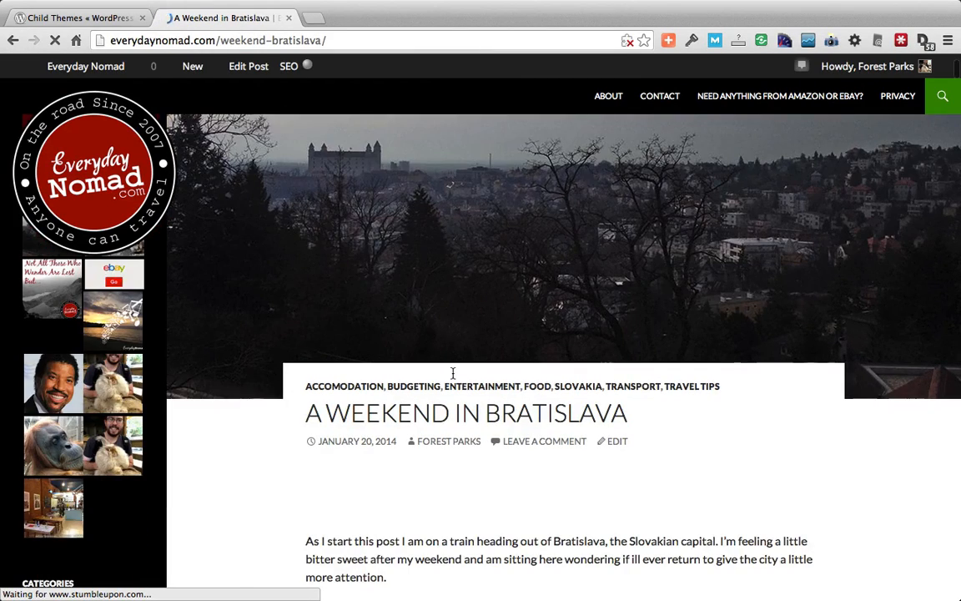
{"action": "scroll", "scroll_direction": "down", "scroll_amount": 3}
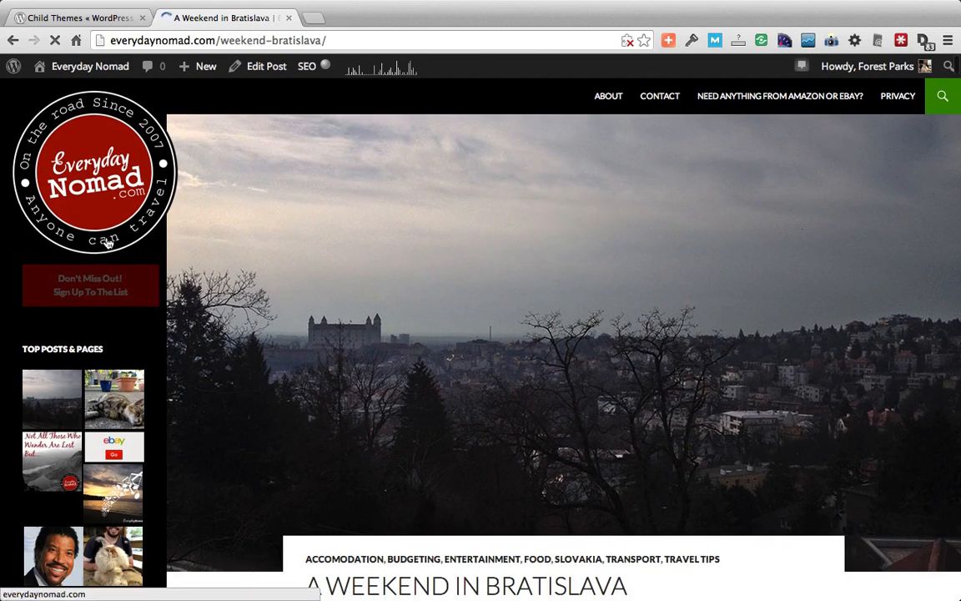
{"action": "mouse_move", "coordinate": [90, 284]}
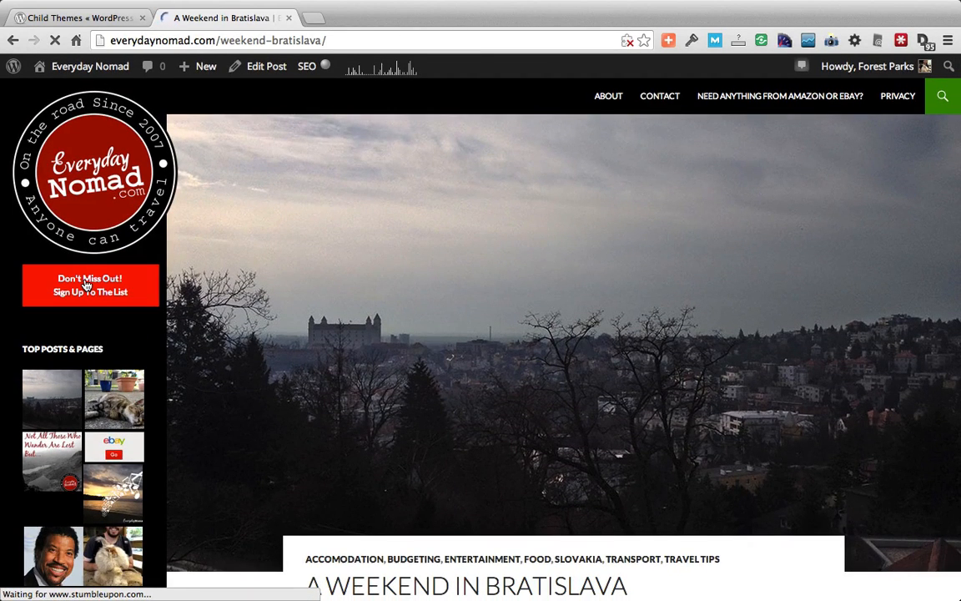
{"action": "mouse_move", "coordinate": [426, 477]}
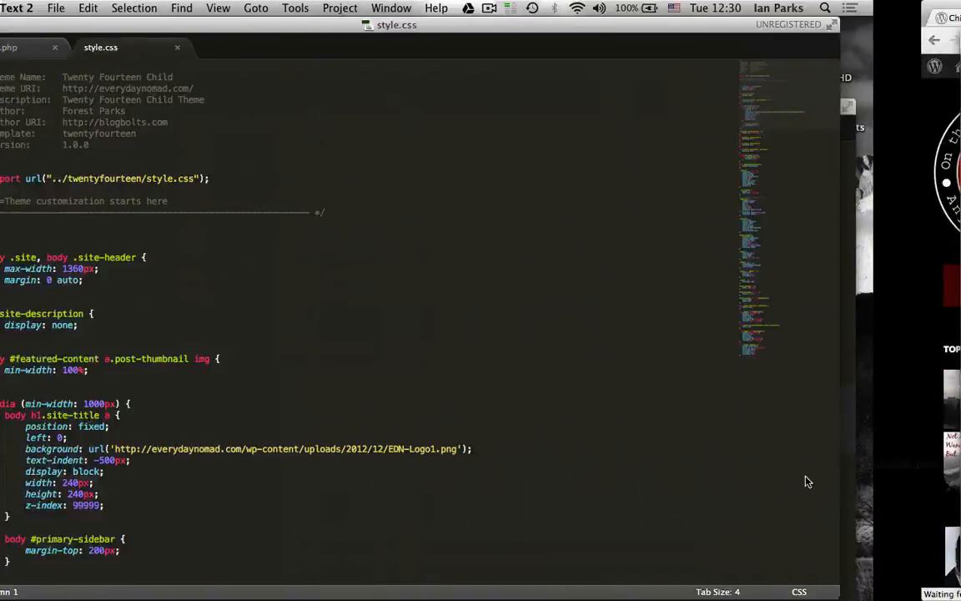
Copy the lightbox signup and footer-script functions and paste them into functions.php.
{"action": "left_click", "coordinate": [479, 8]}
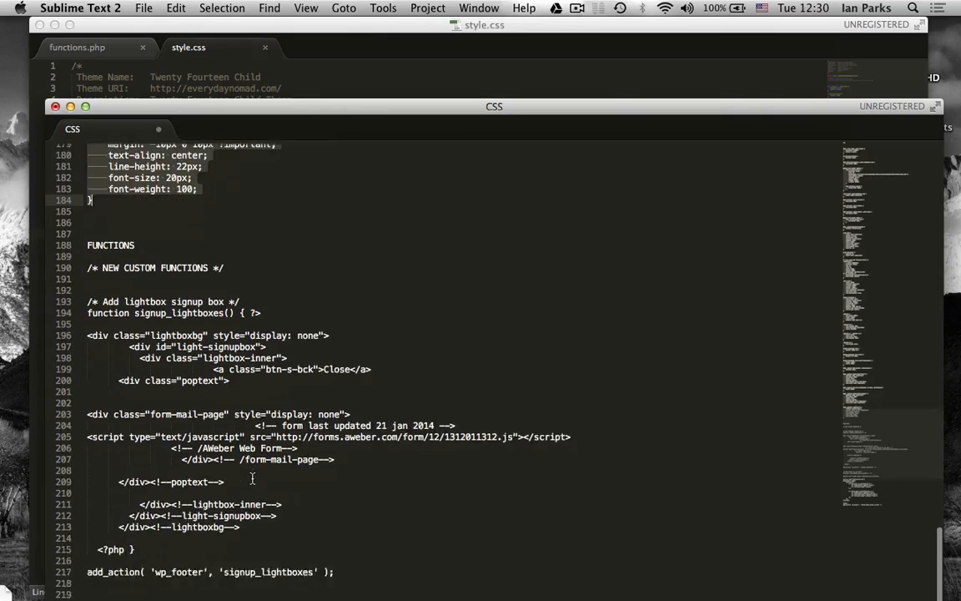
{"action": "scroll", "scroll_direction": "down", "scroll_amount": 3}
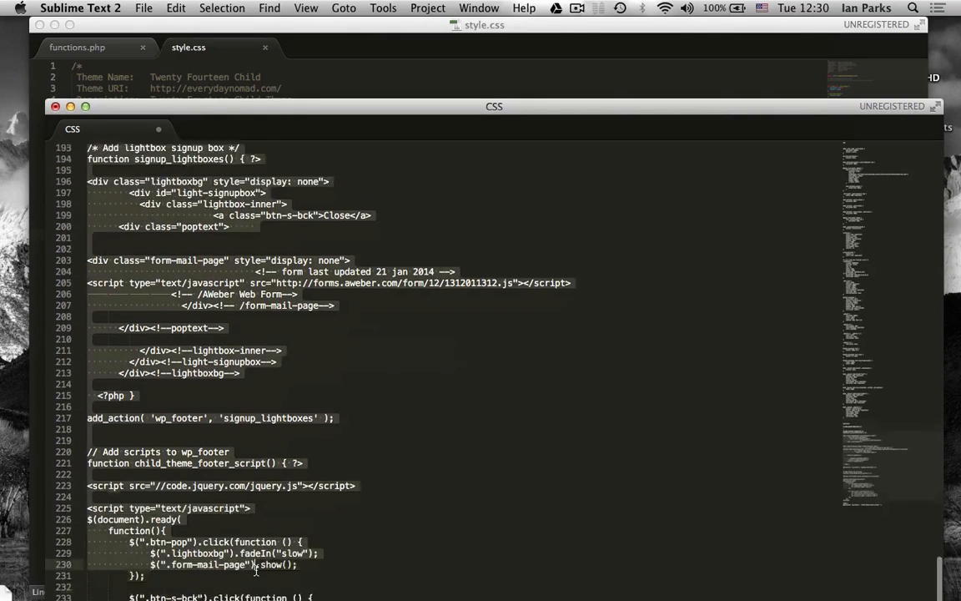
{"action": "scroll", "scroll_direction": "down", "scroll_amount": 3}
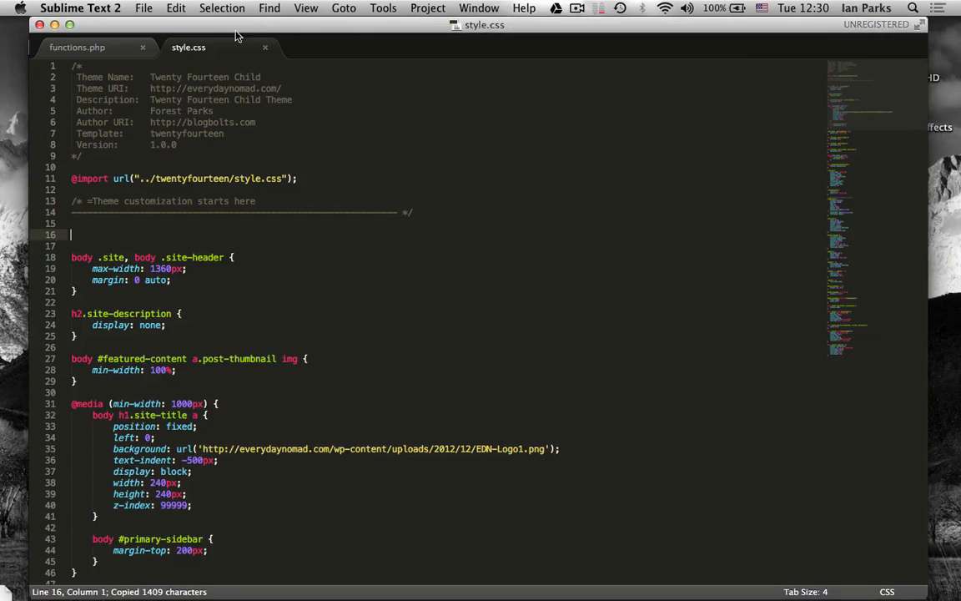
{"action": "left_click", "coordinate": [77, 47]}
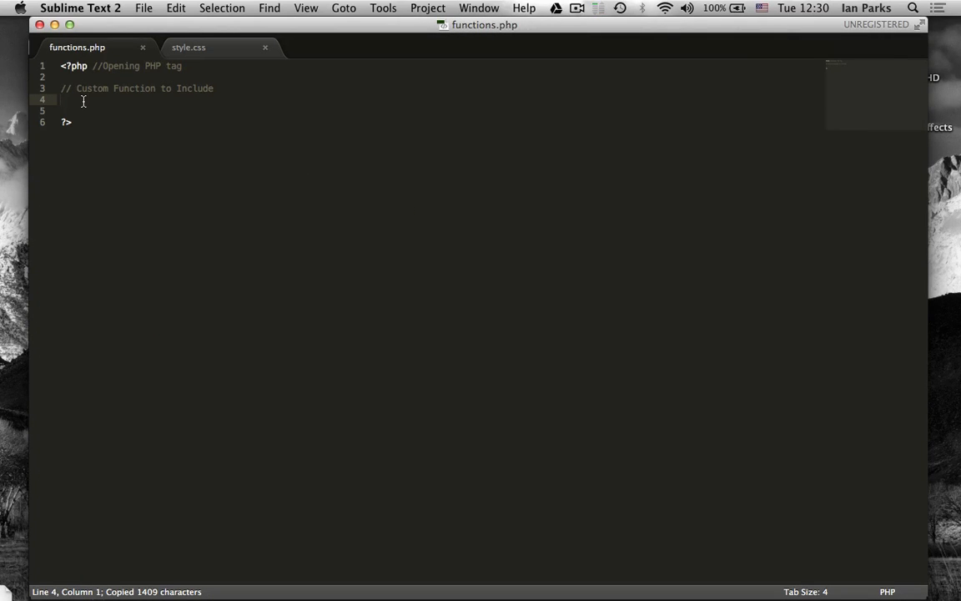
{"action": "key", "text": "cmd+v"}
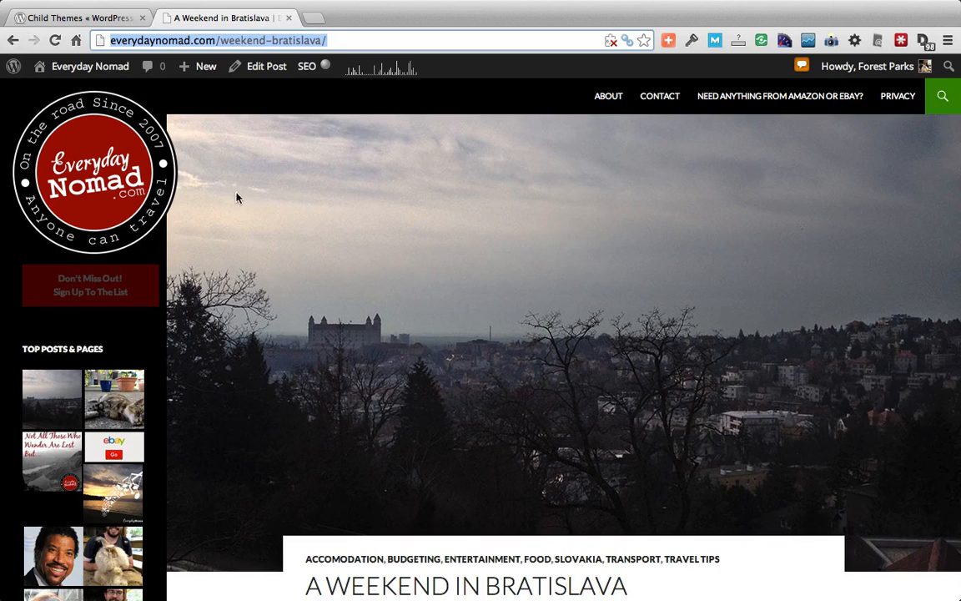
{"action": "mouse_move", "coordinate": [235, 176]}
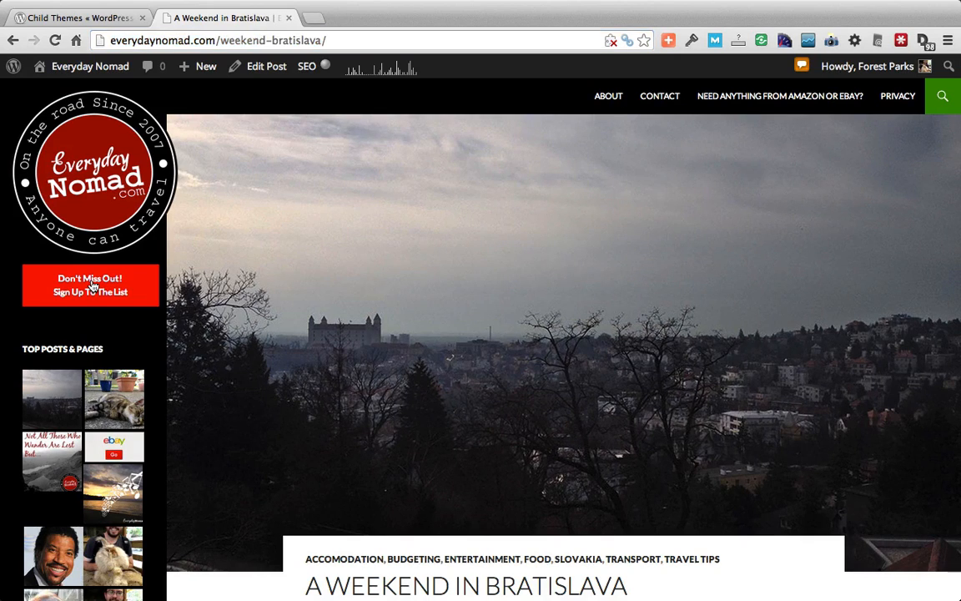
{"action": "left_click", "coordinate": [90, 286]}
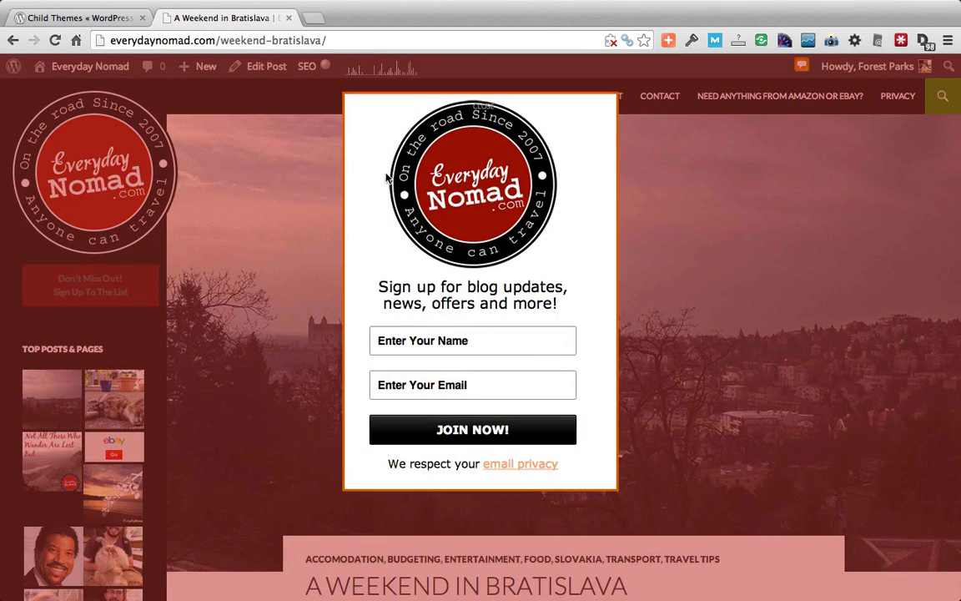
{"action": "mouse_move", "coordinate": [488, 110]}
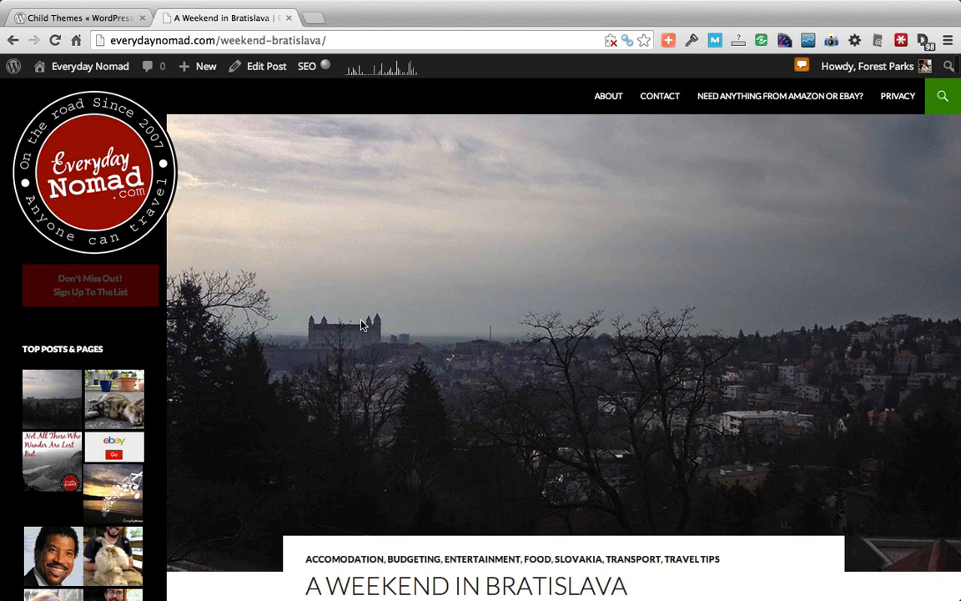
{"action": "mouse_move", "coordinate": [210, 231]}
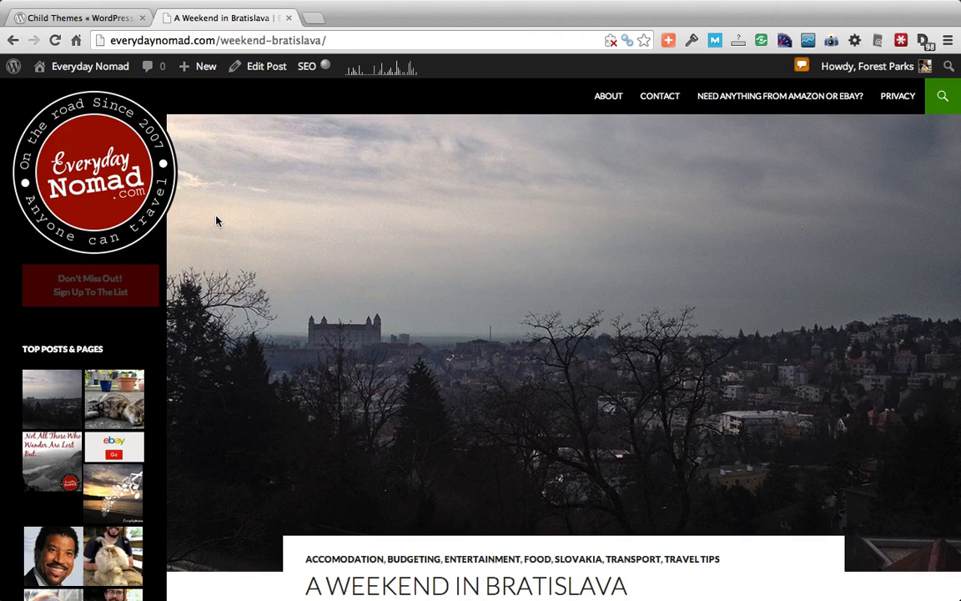
{"action": "mouse_move", "coordinate": [439, 262]}
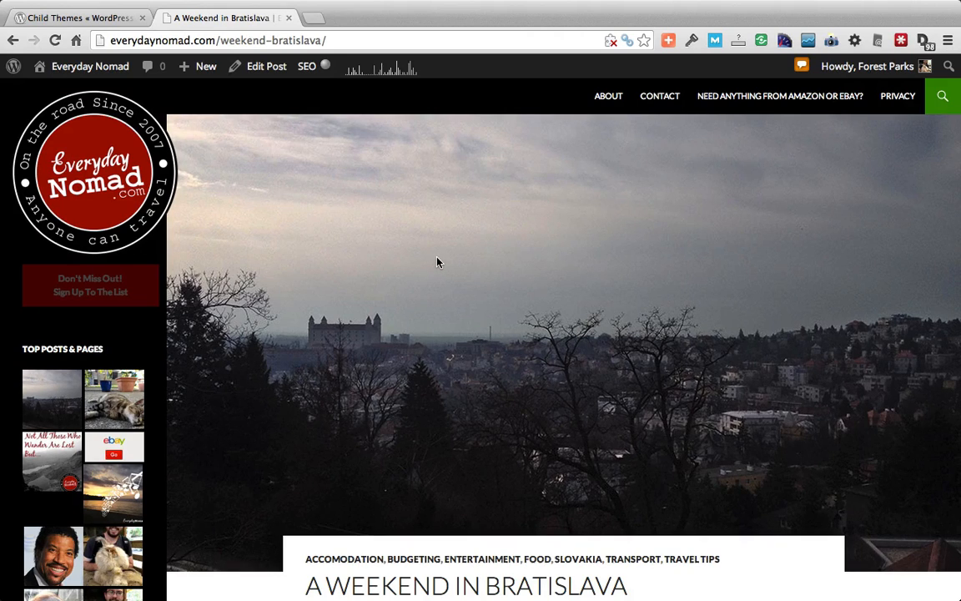